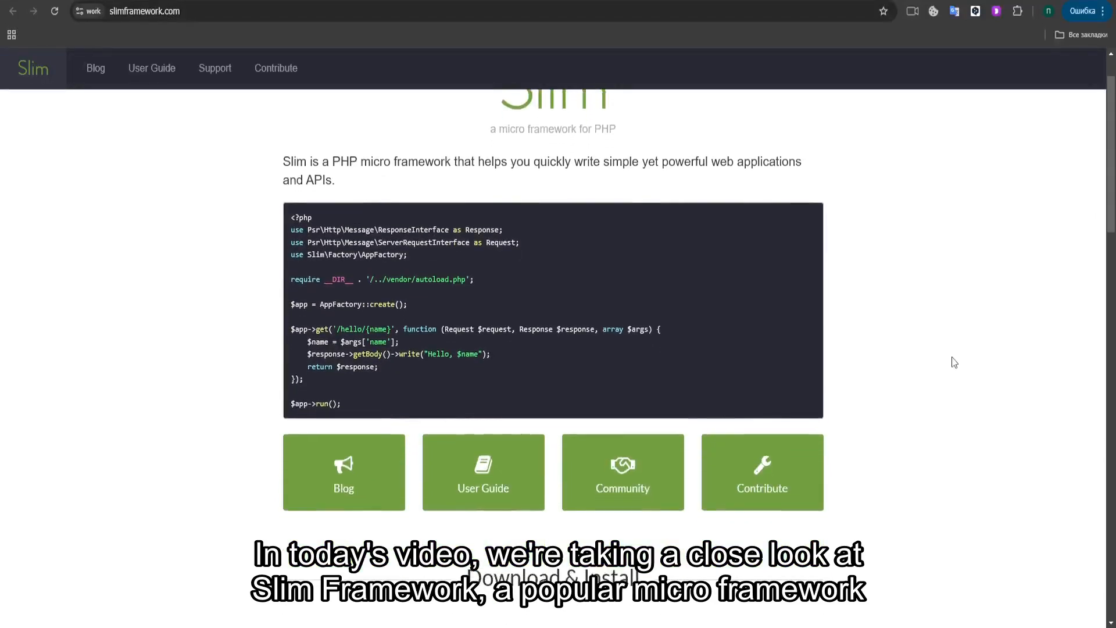
# Scroll down through the current Slim Framework page.
pyautogui.scroll(-3)
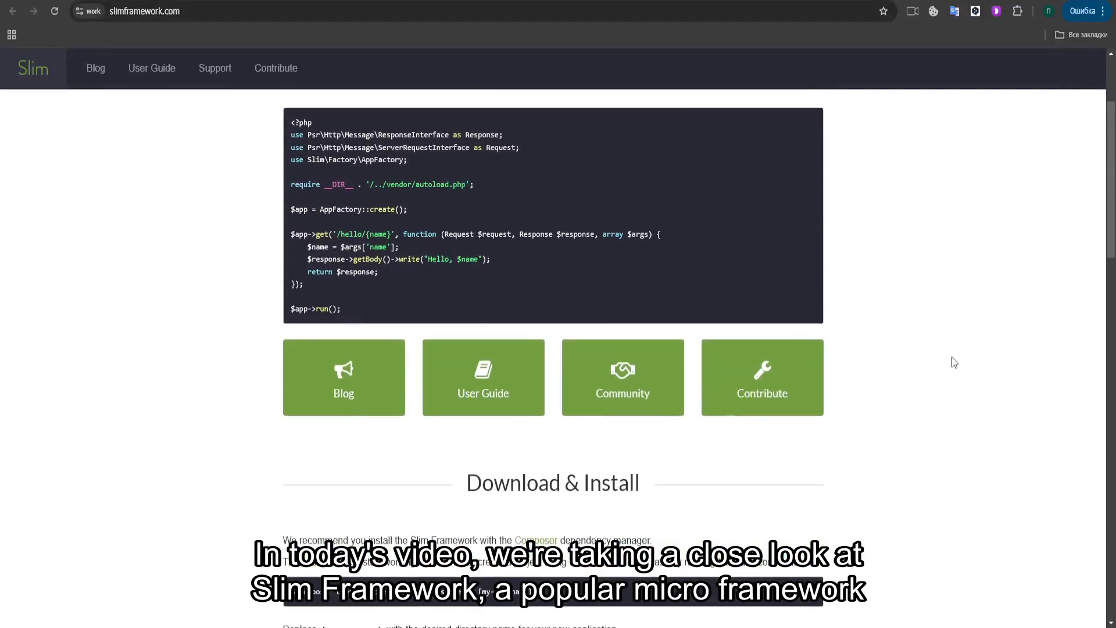
pyautogui.scroll(-3)
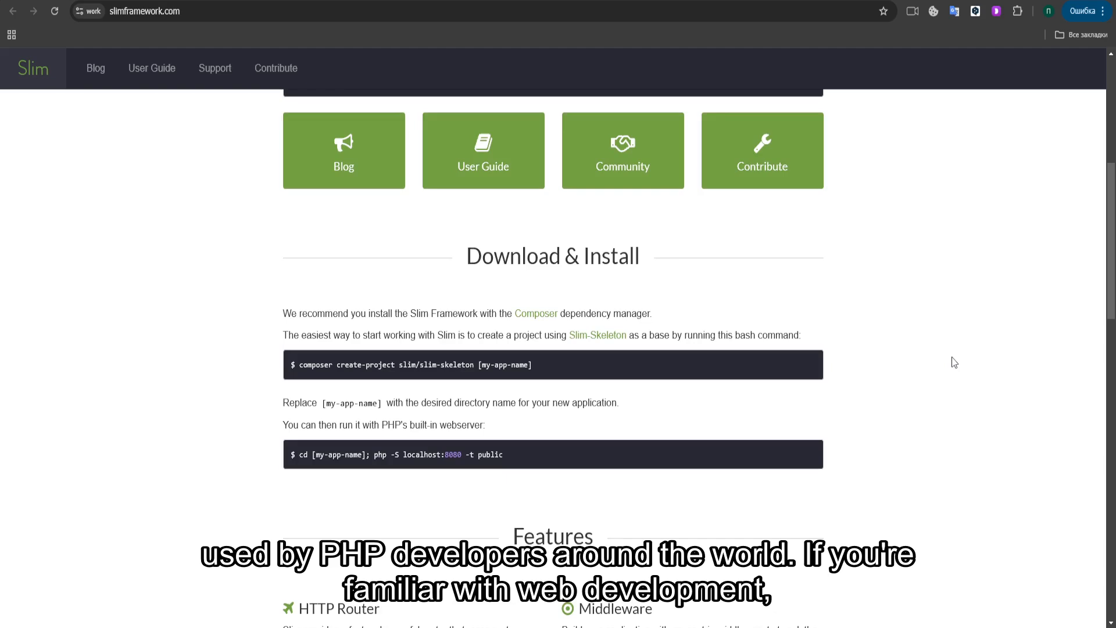
pyautogui.scroll(-3)
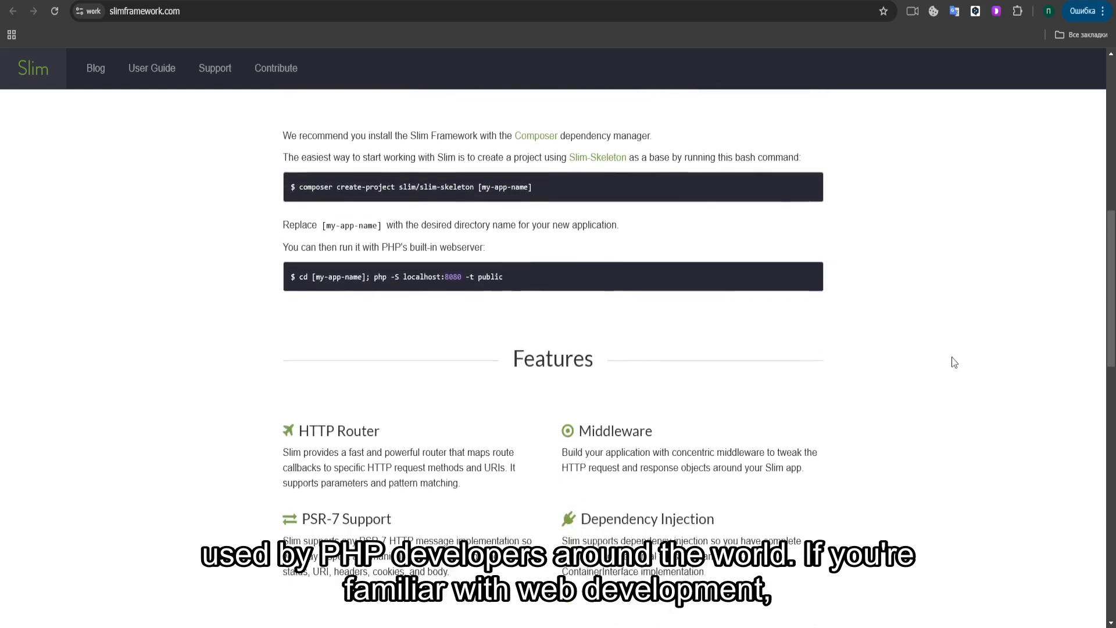
pyautogui.scroll(-3)
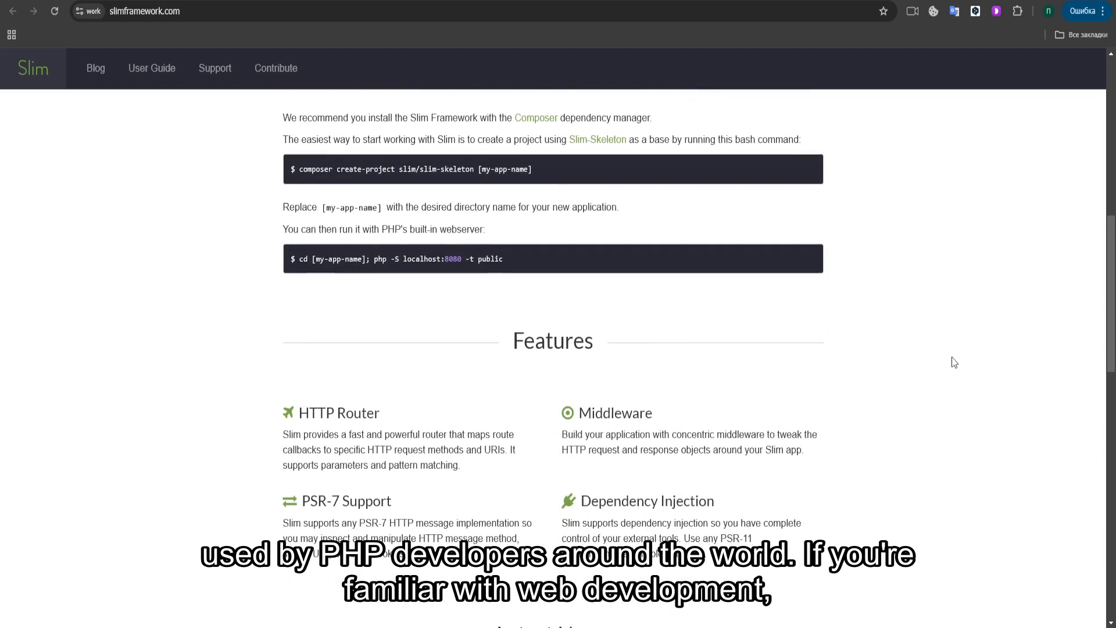
pyautogui.scroll(-3)
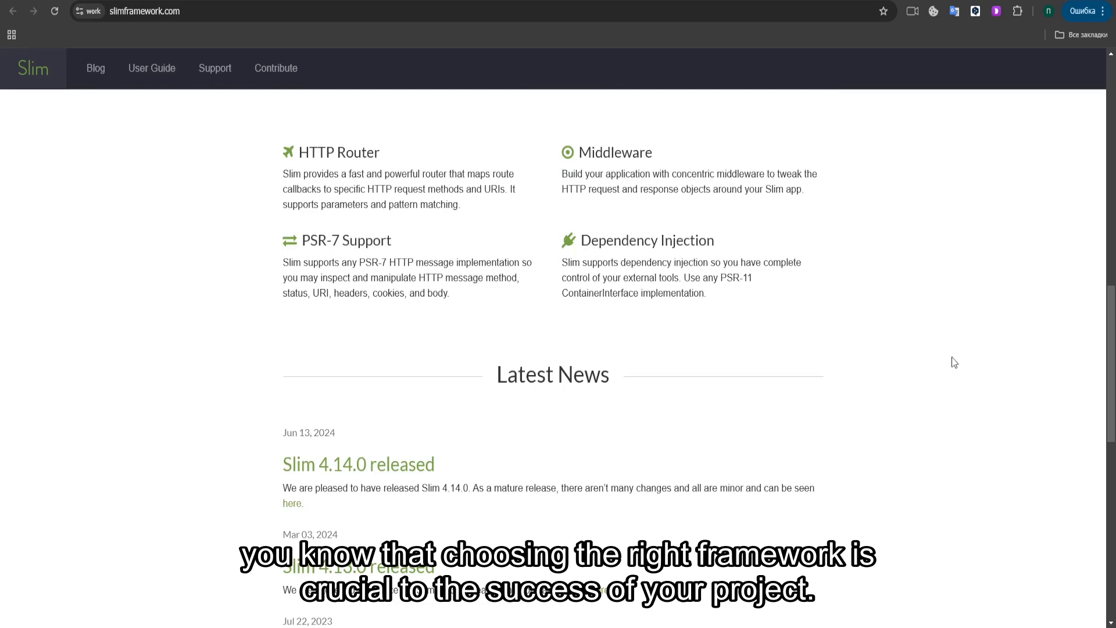
pyautogui.scroll(-3)
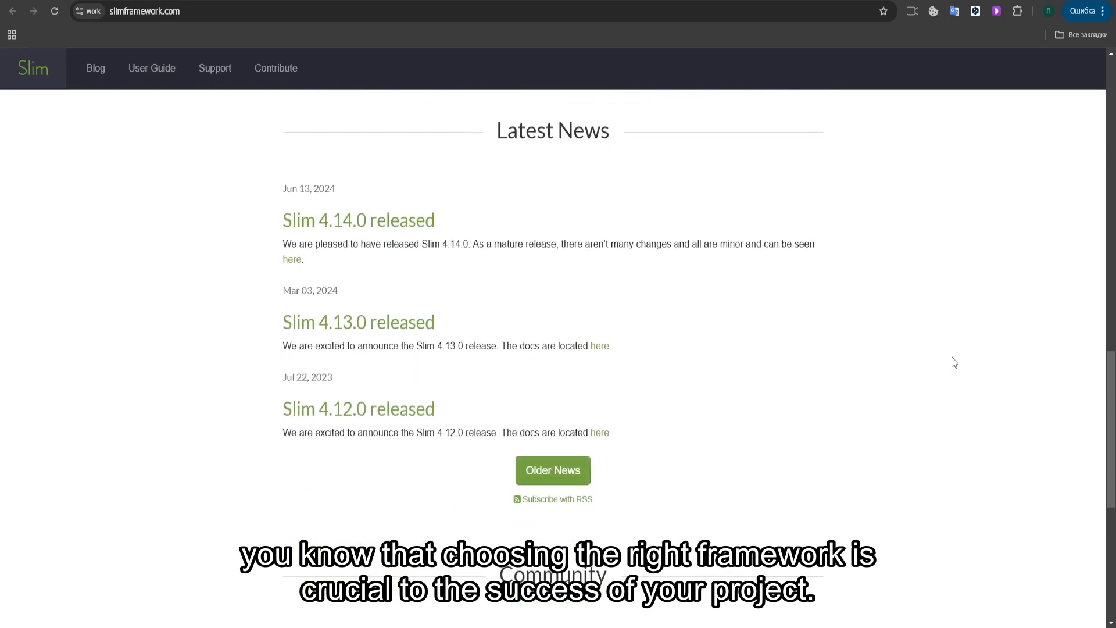
pyautogui.scroll(-3)
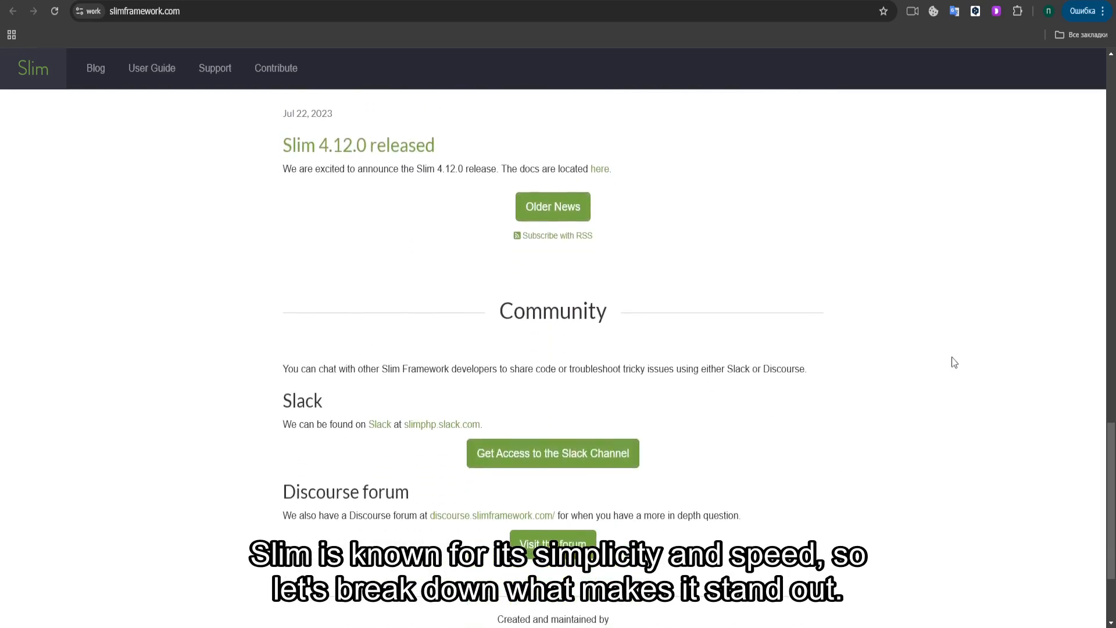
pyautogui.scroll(-3)
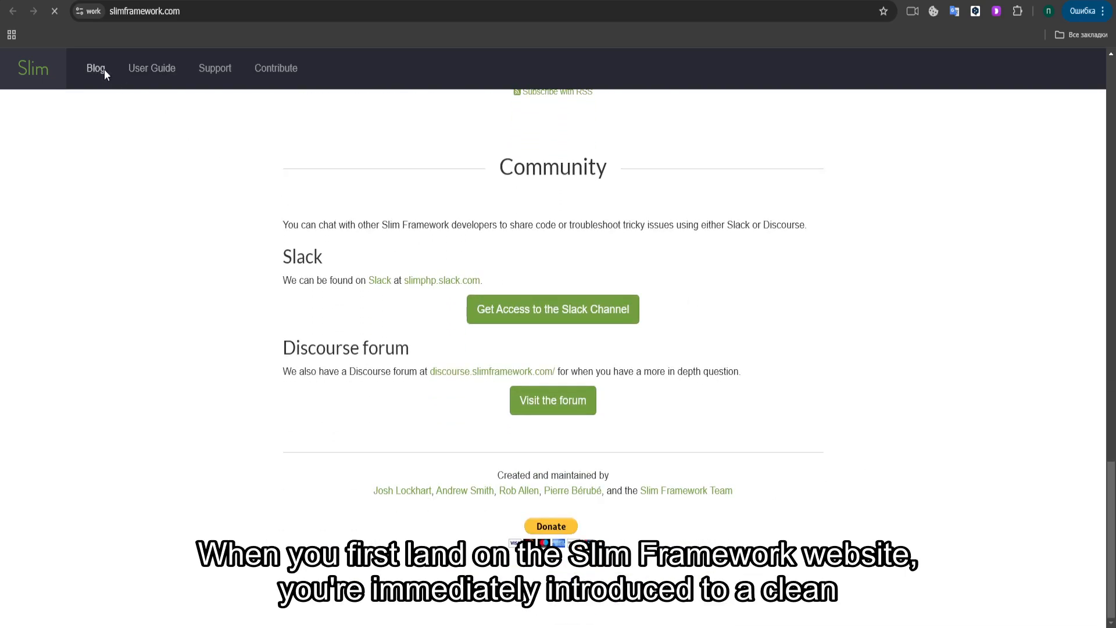
# Open the Blog's Latest News and browse release posts from 4.11.0 down to 4.0.0-beta.
pyautogui.click(96, 68)
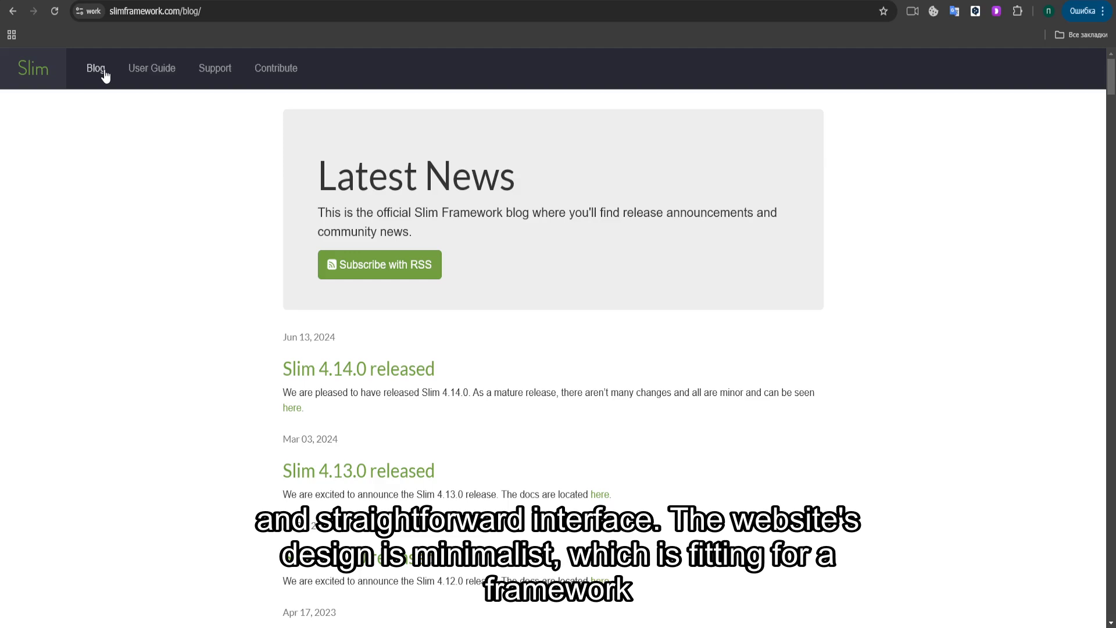
pyautogui.scroll(-3)
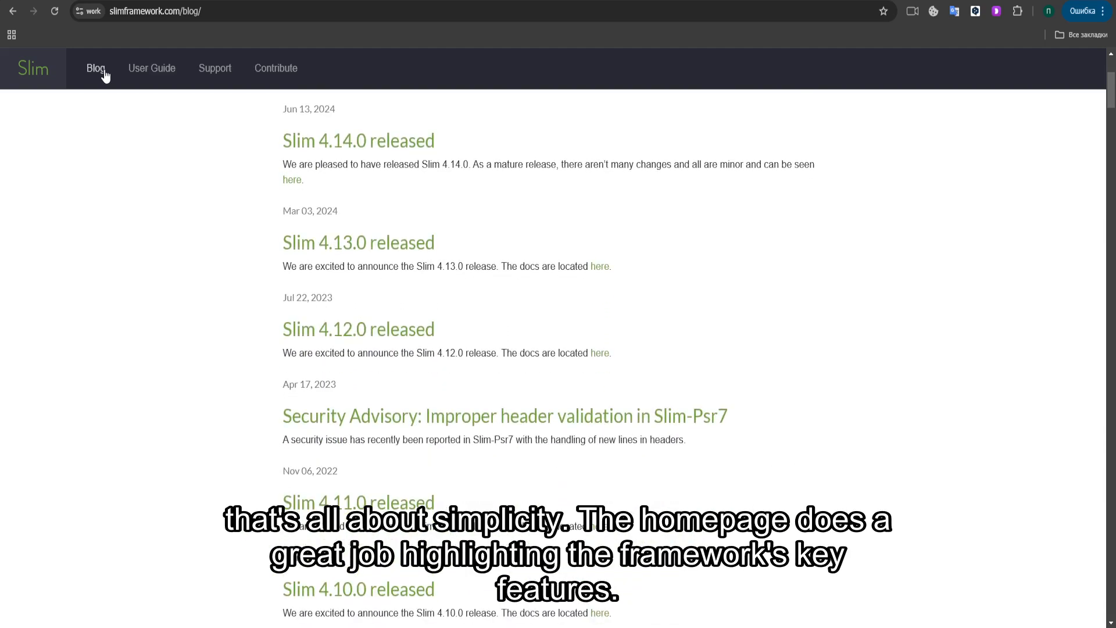
pyautogui.scroll(-3)
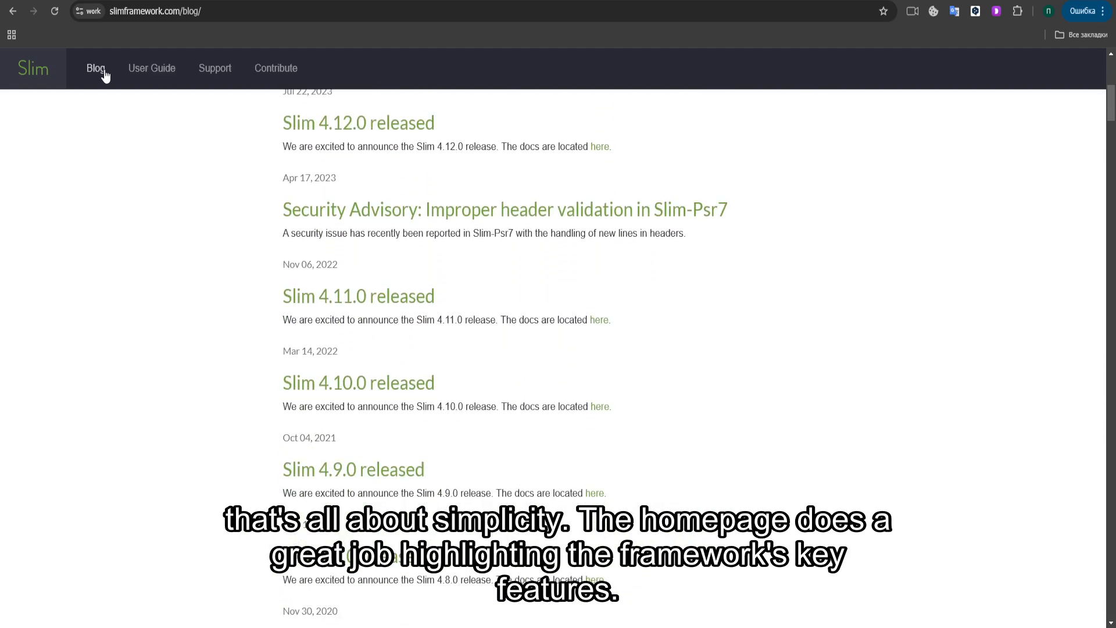
pyautogui.scroll(-3)
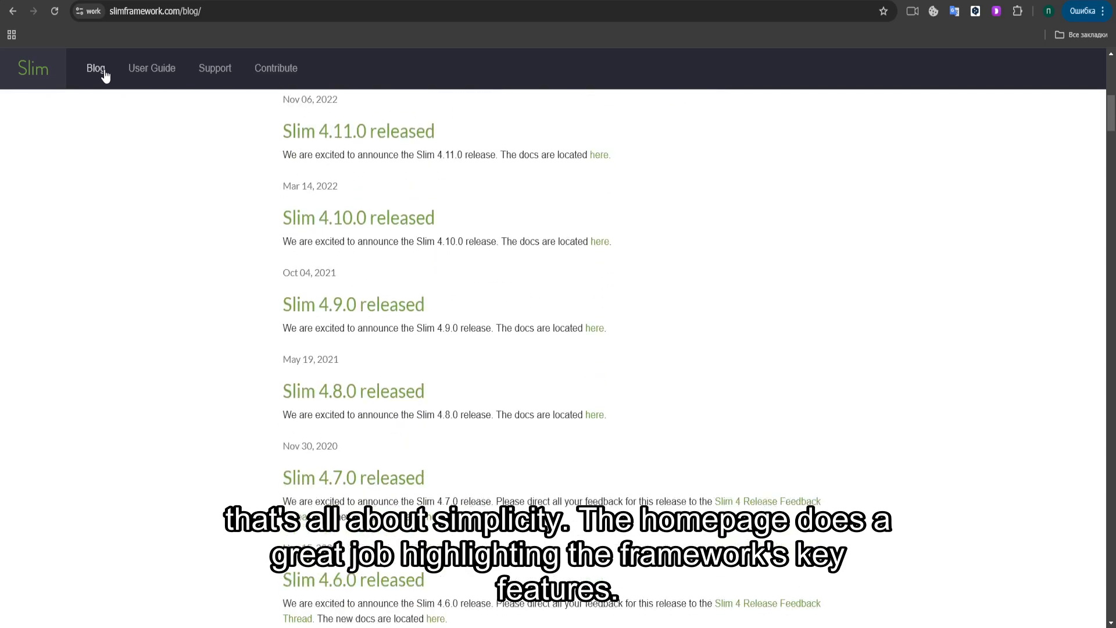
pyautogui.scroll(-3)
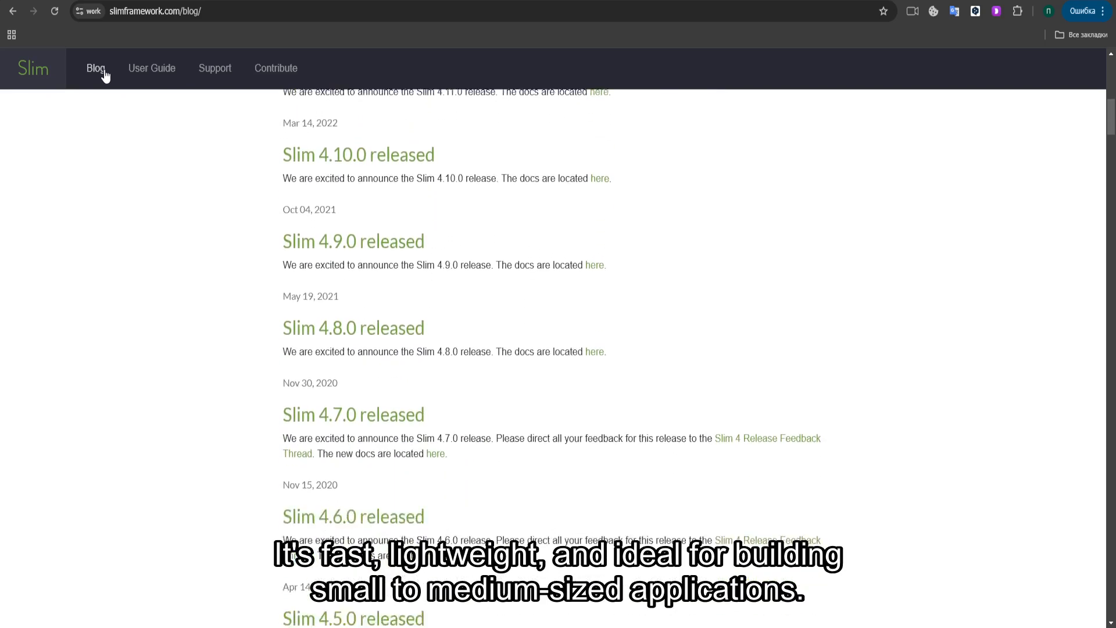
pyautogui.scroll(-3)
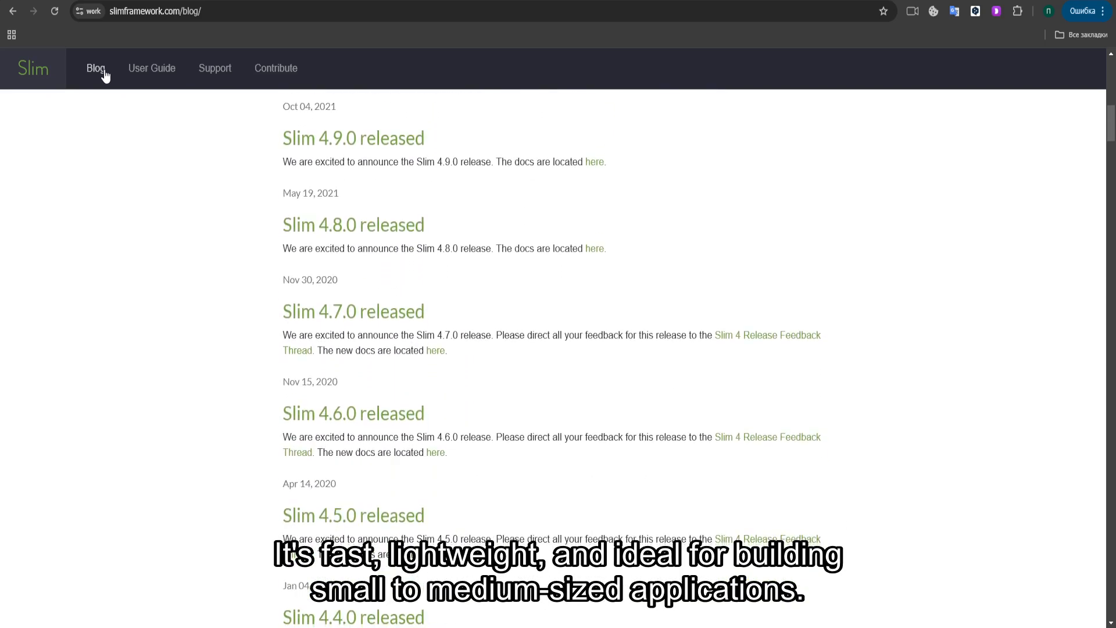
pyautogui.scroll(-3)
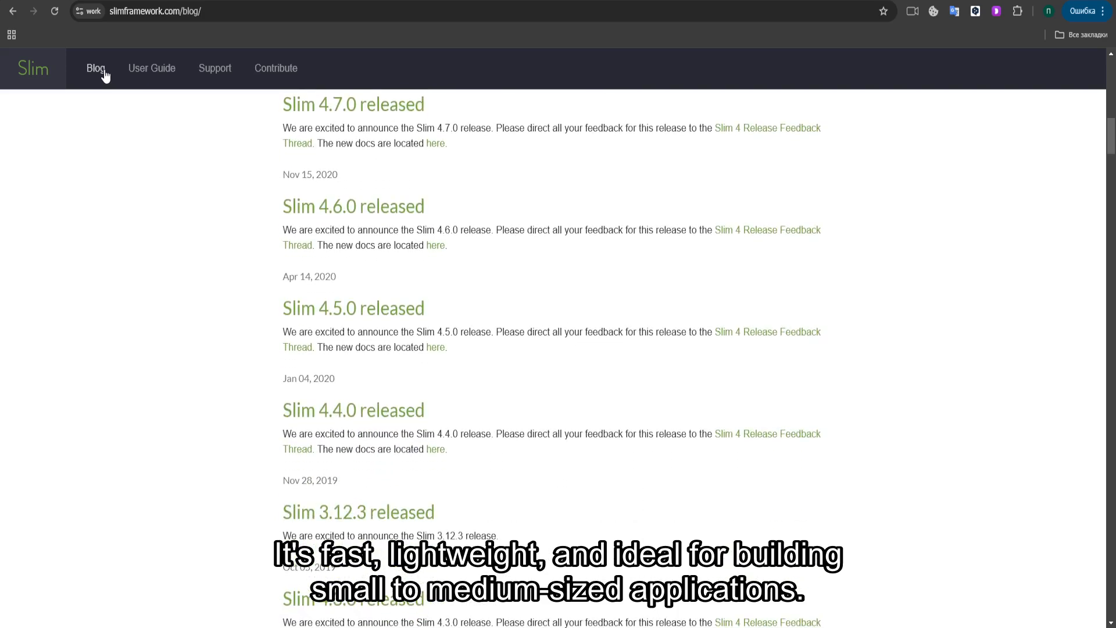
pyautogui.scroll(-3)
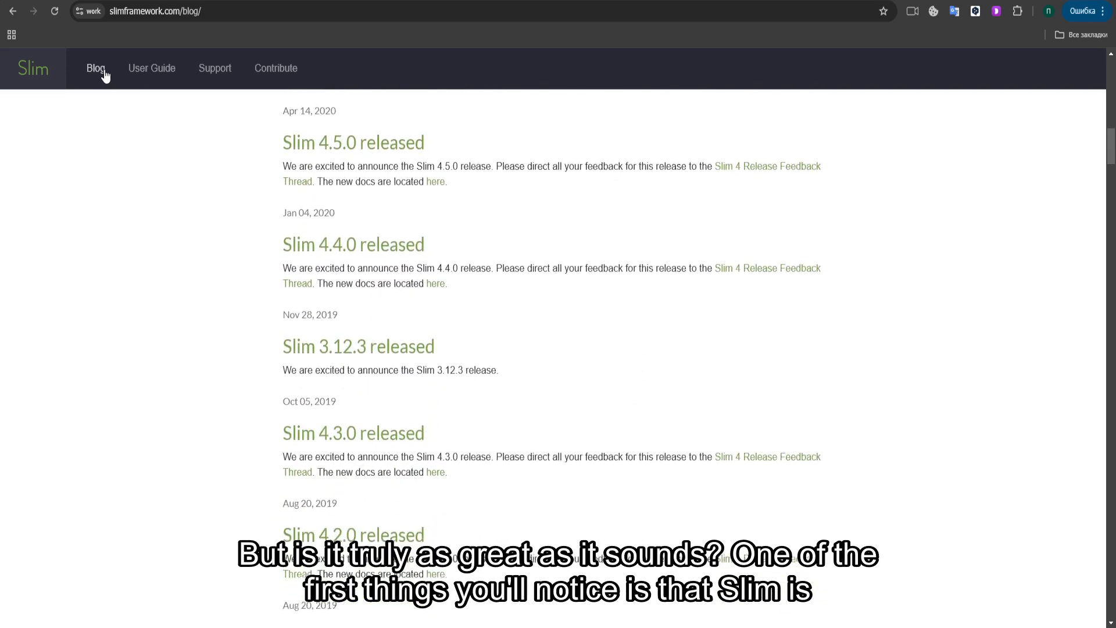
pyautogui.scroll(-3)
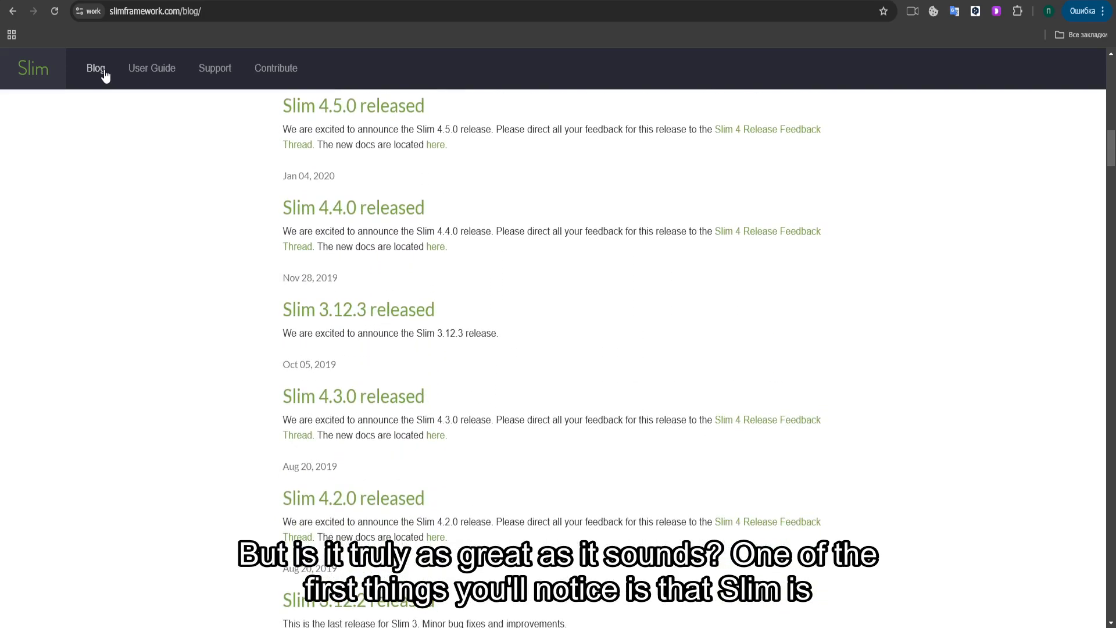
pyautogui.scroll(-3)
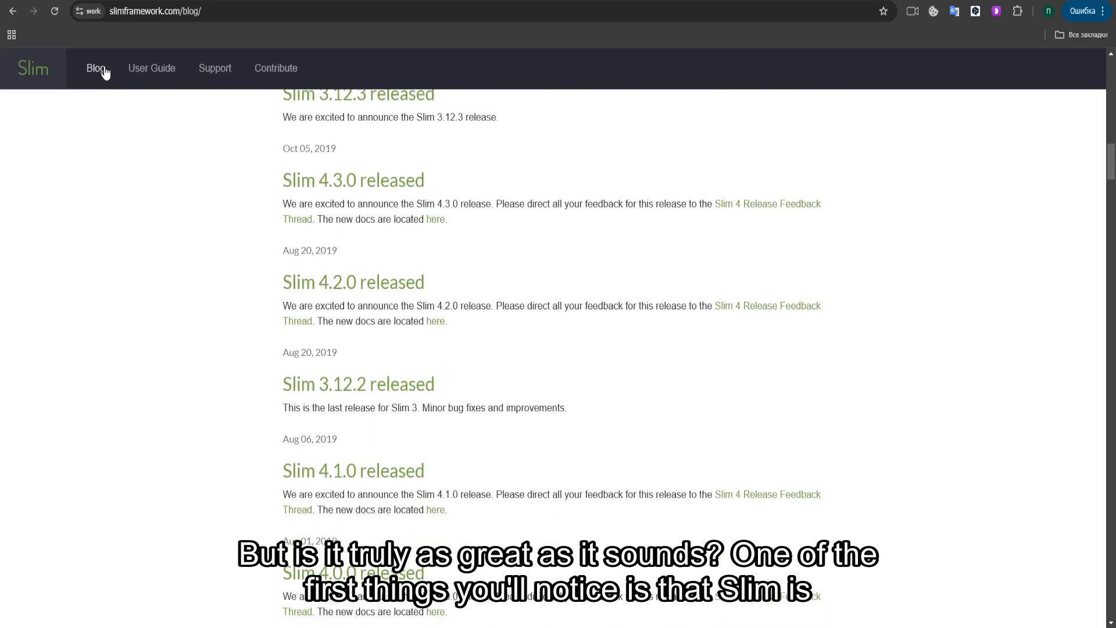
pyautogui.scroll(-3)
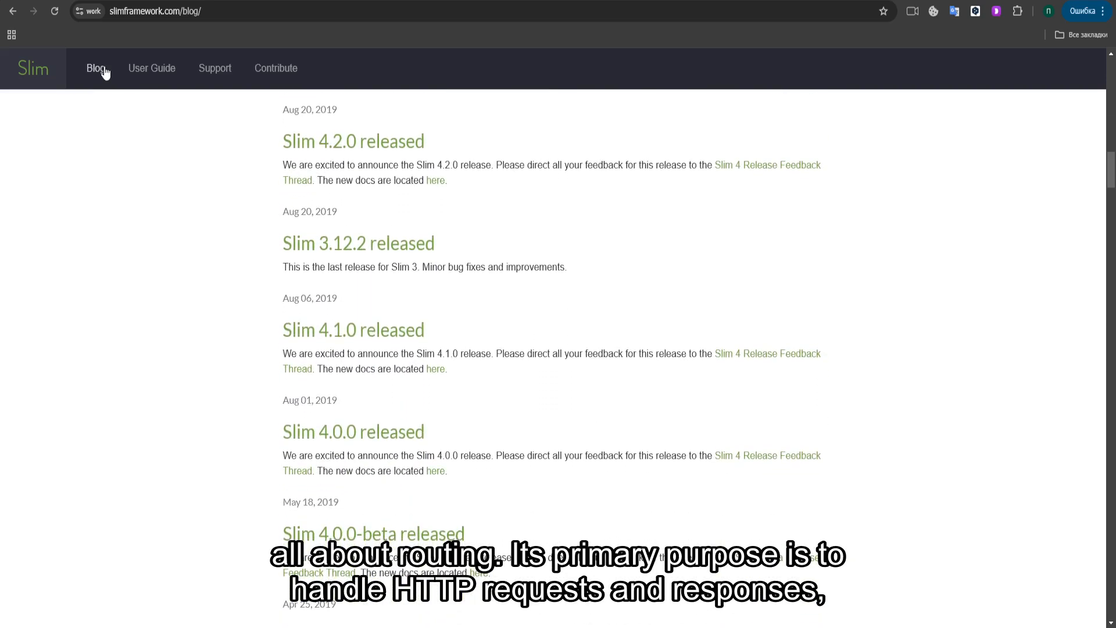
pyautogui.click(95, 68)
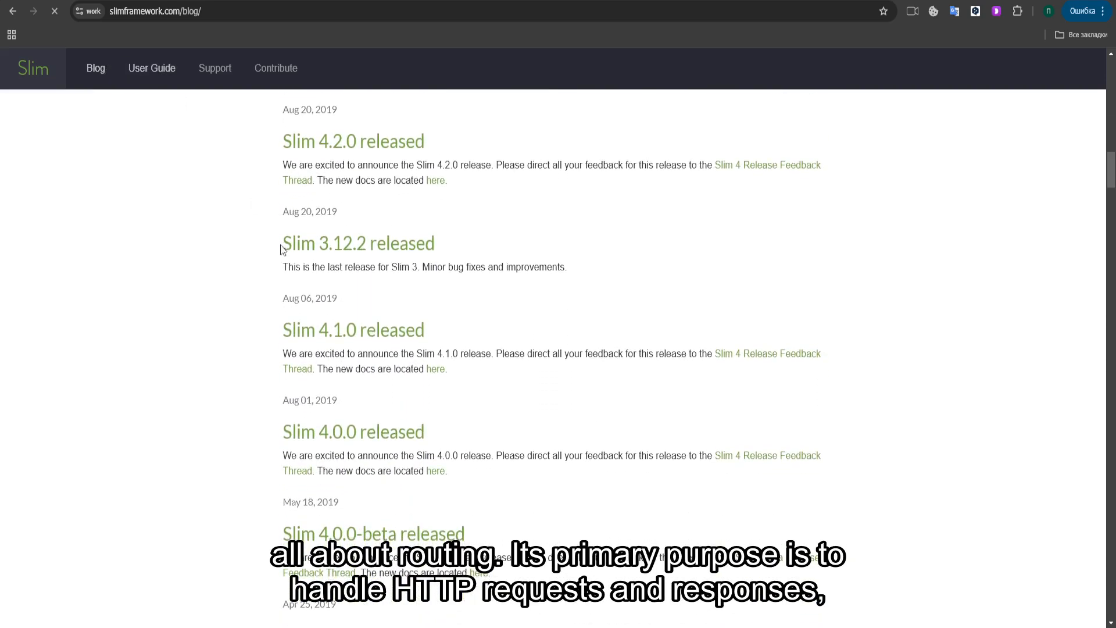
pyautogui.click(151, 68)
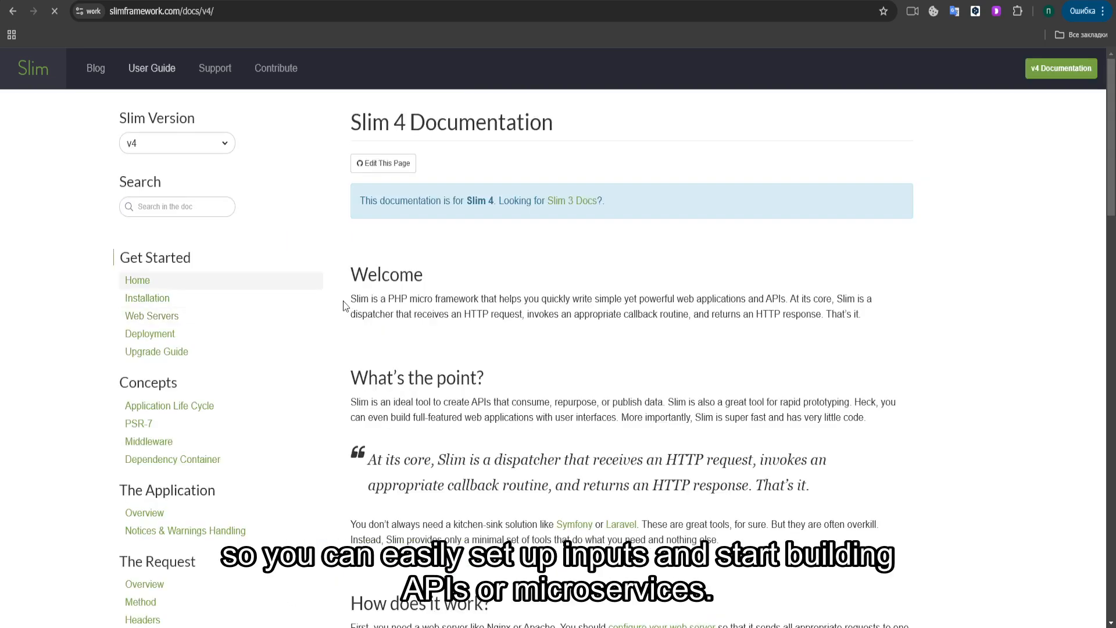
pyautogui.scroll(-3)
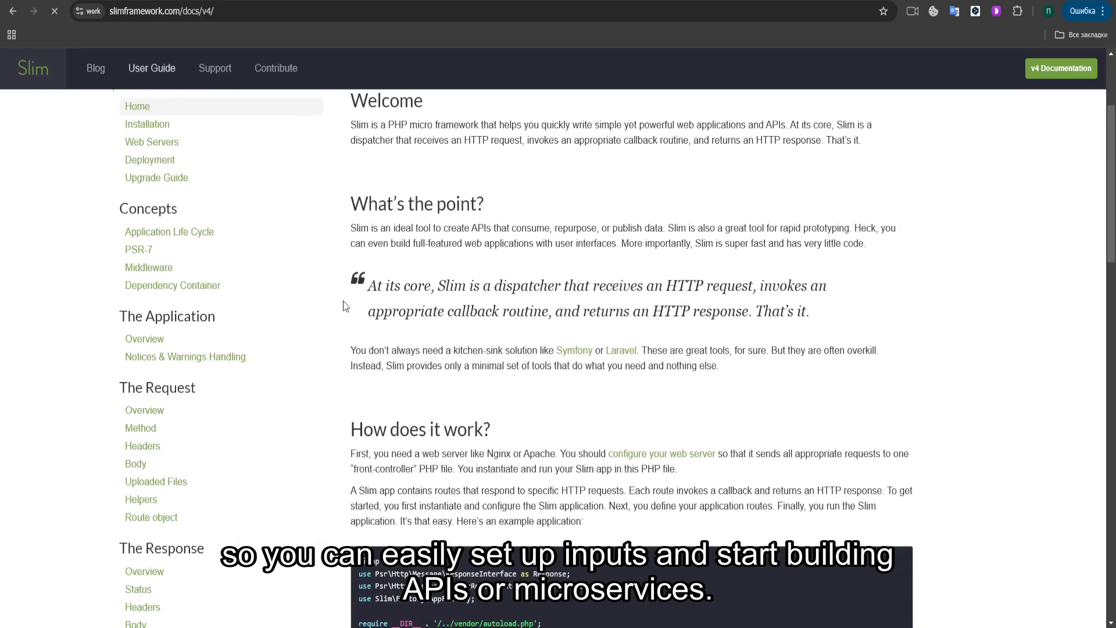
pyautogui.scroll(-3)
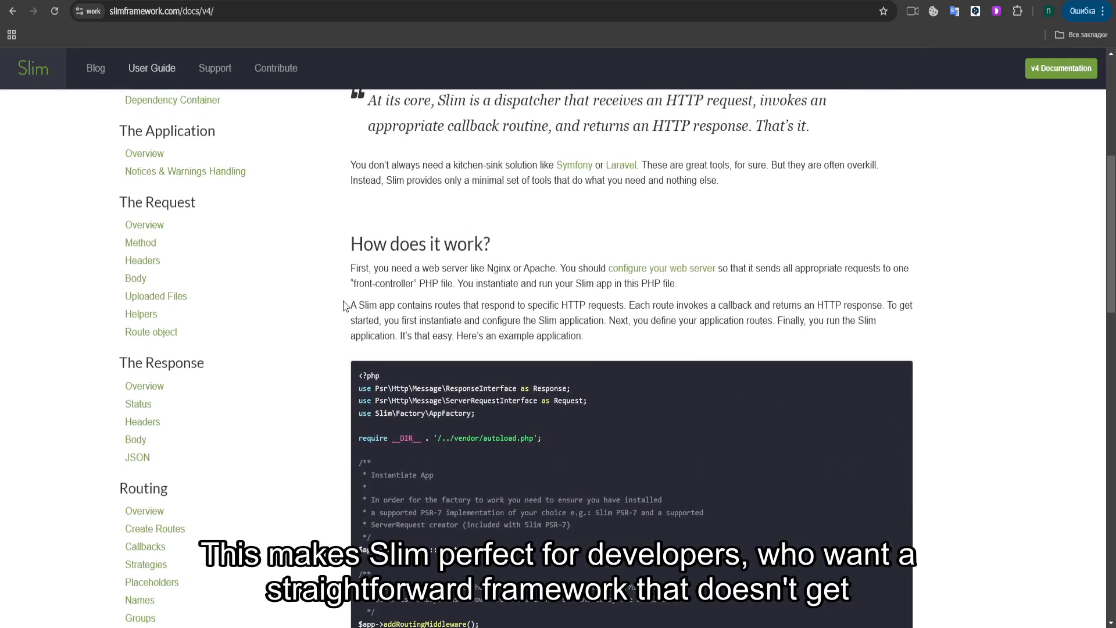
pyautogui.scroll(-3)
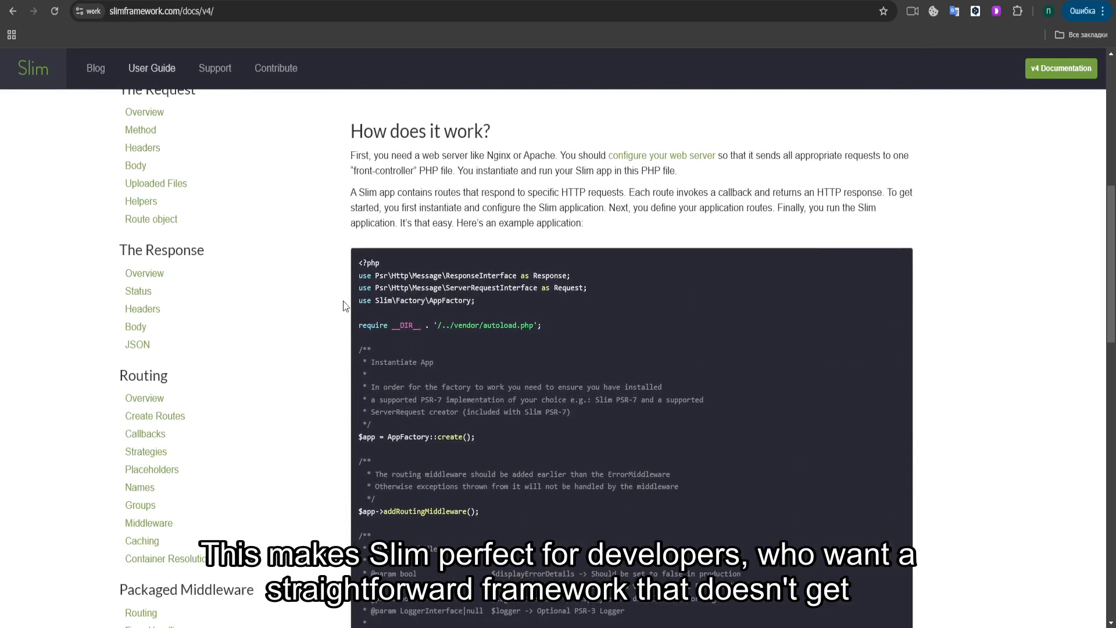
pyautogui.scroll(-3)
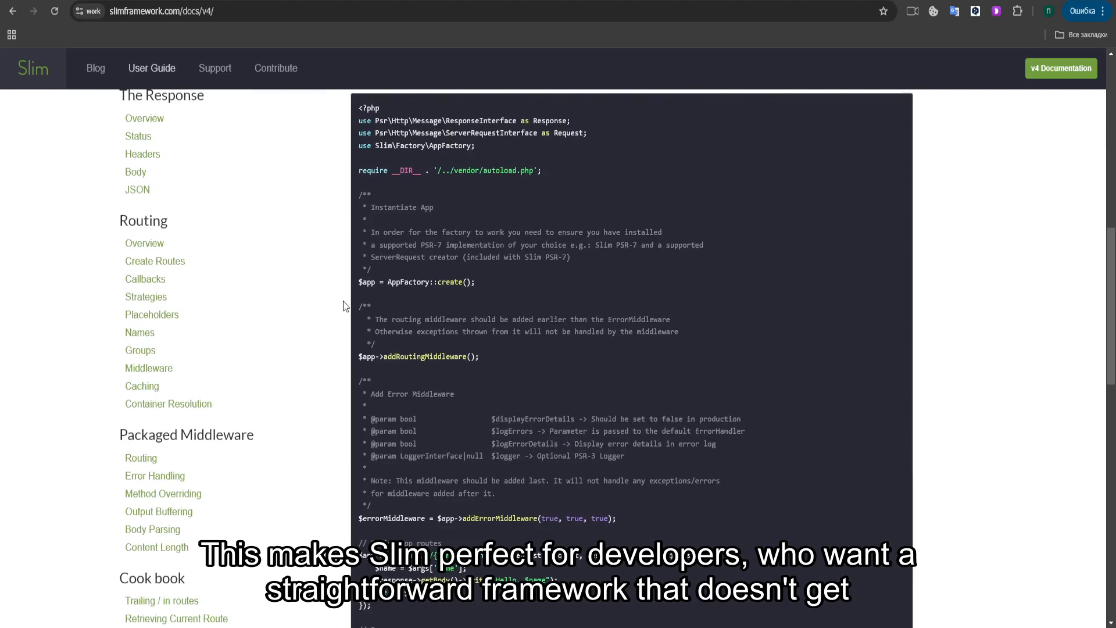
pyautogui.scroll(-3)
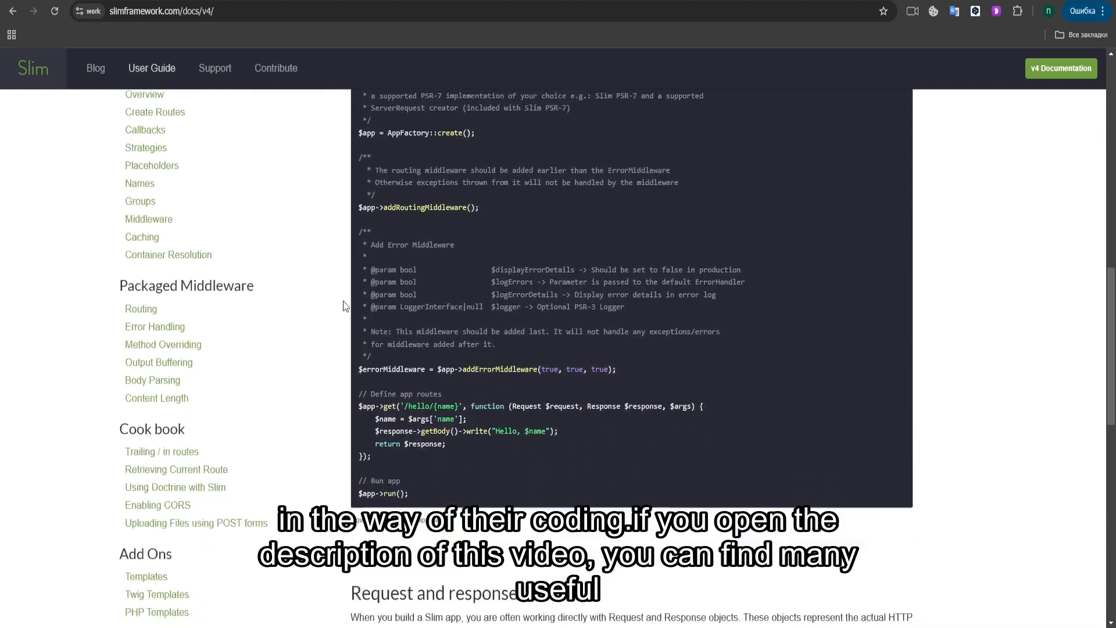
pyautogui.scroll(-3)
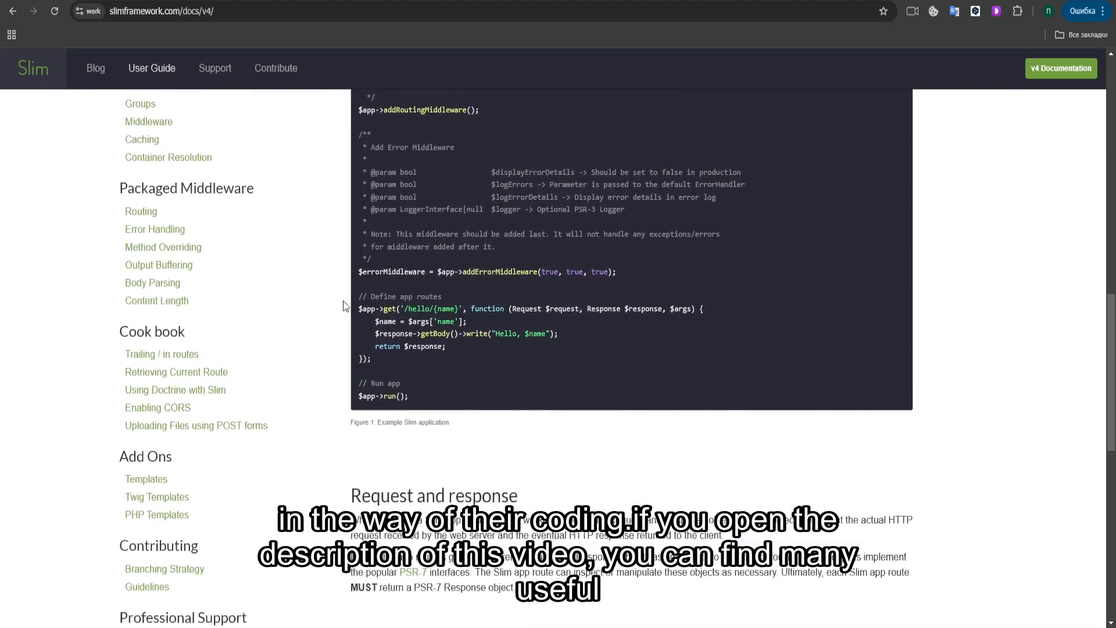
pyautogui.scroll(-3)
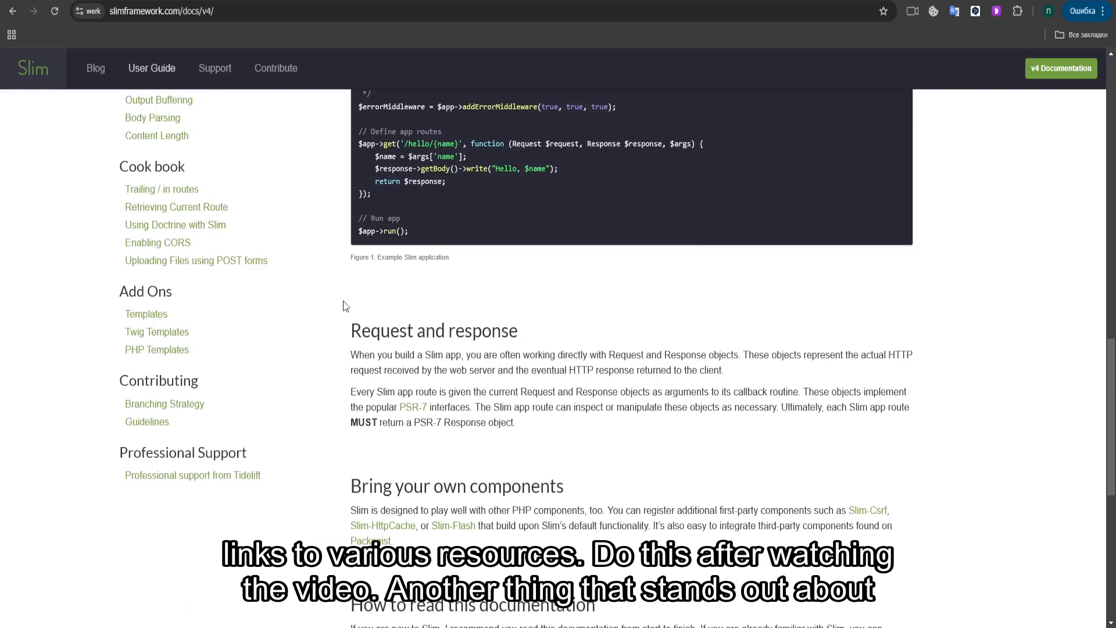
pyautogui.scroll(-3)
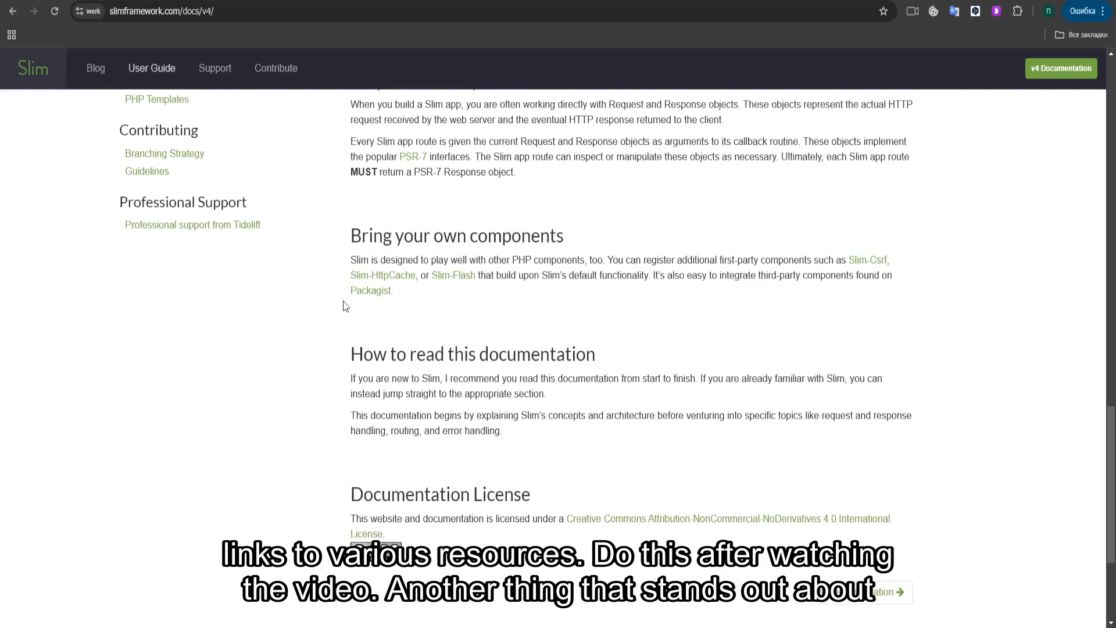
pyautogui.scroll(-3)
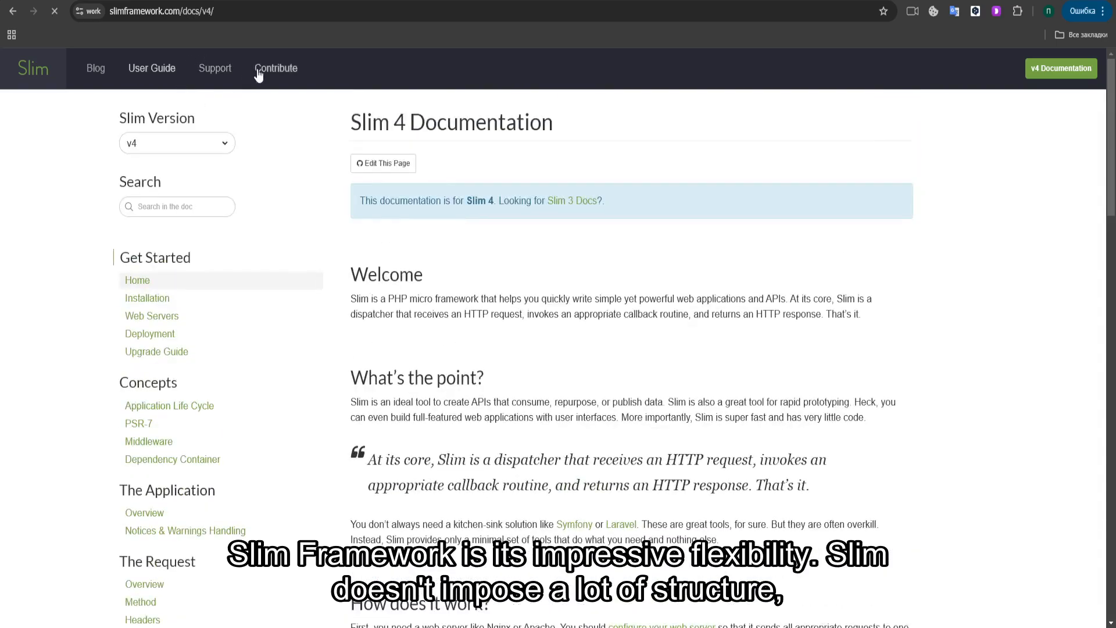
# Go to Contribute and read past guidelines and pull requests to Funding and the footer.
pyautogui.click(276, 68)
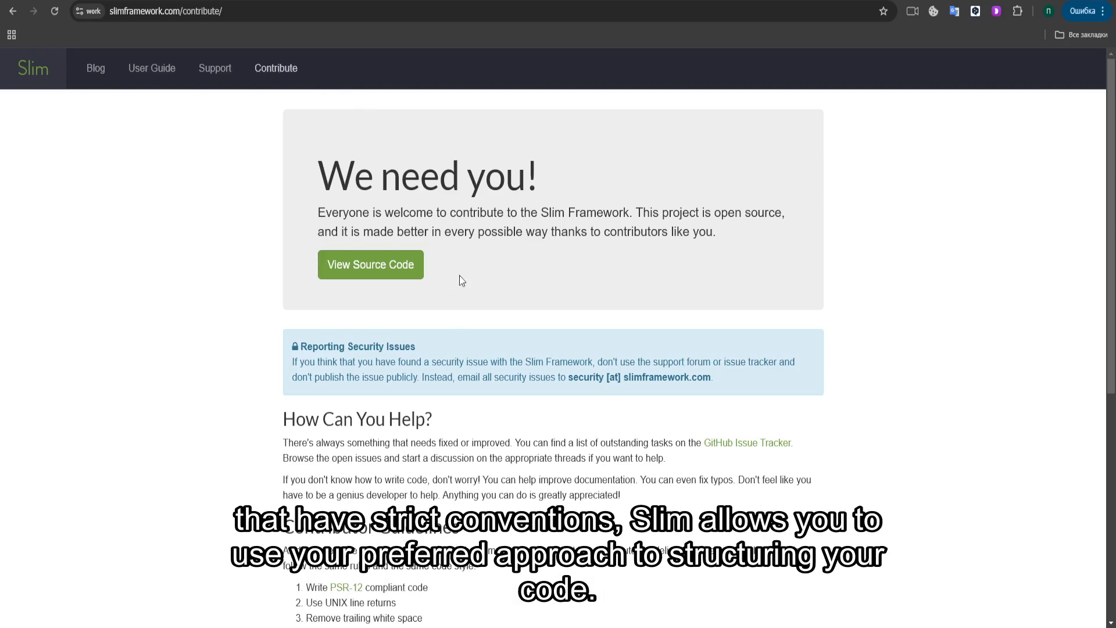
pyautogui.moveTo(514, 439)
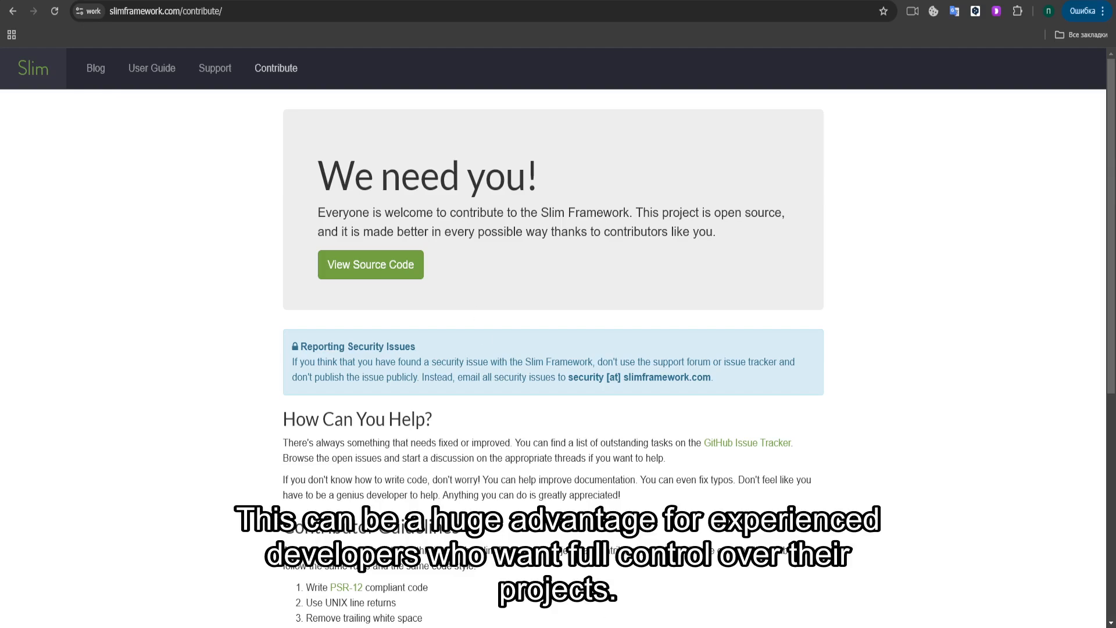
pyautogui.moveTo(1023, 360)
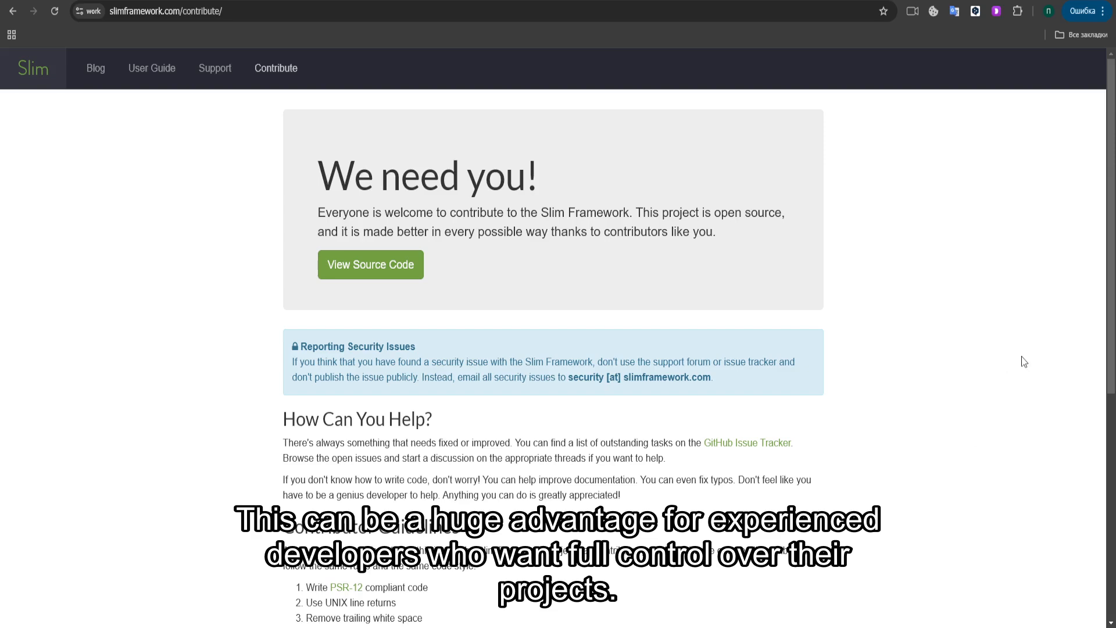
pyautogui.scroll(-3)
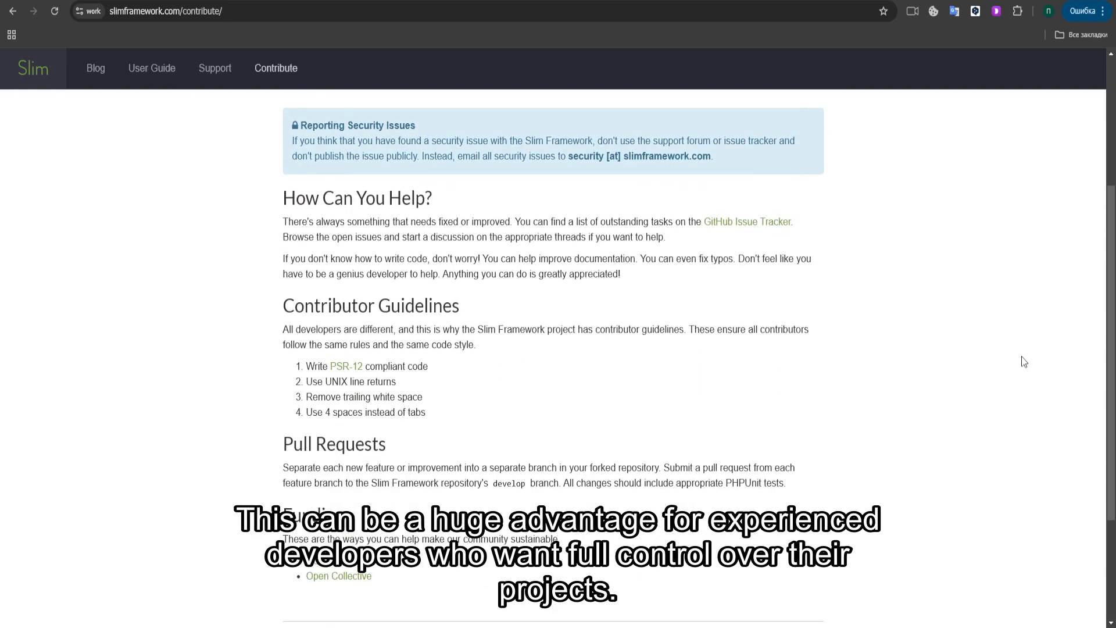
pyautogui.scroll(-3)
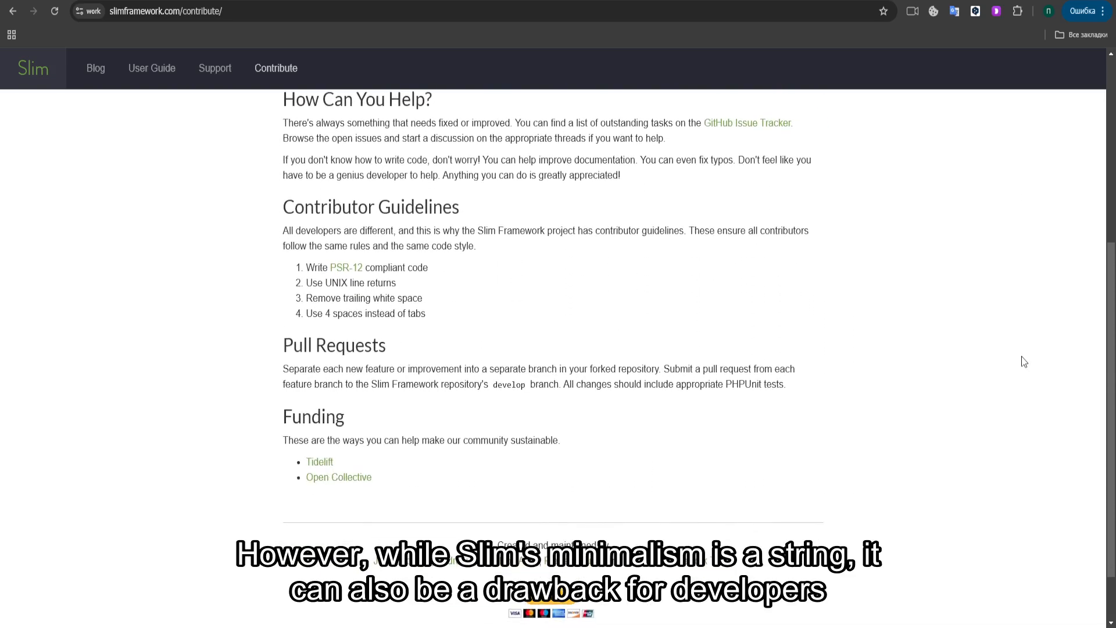
pyautogui.scroll(-3)
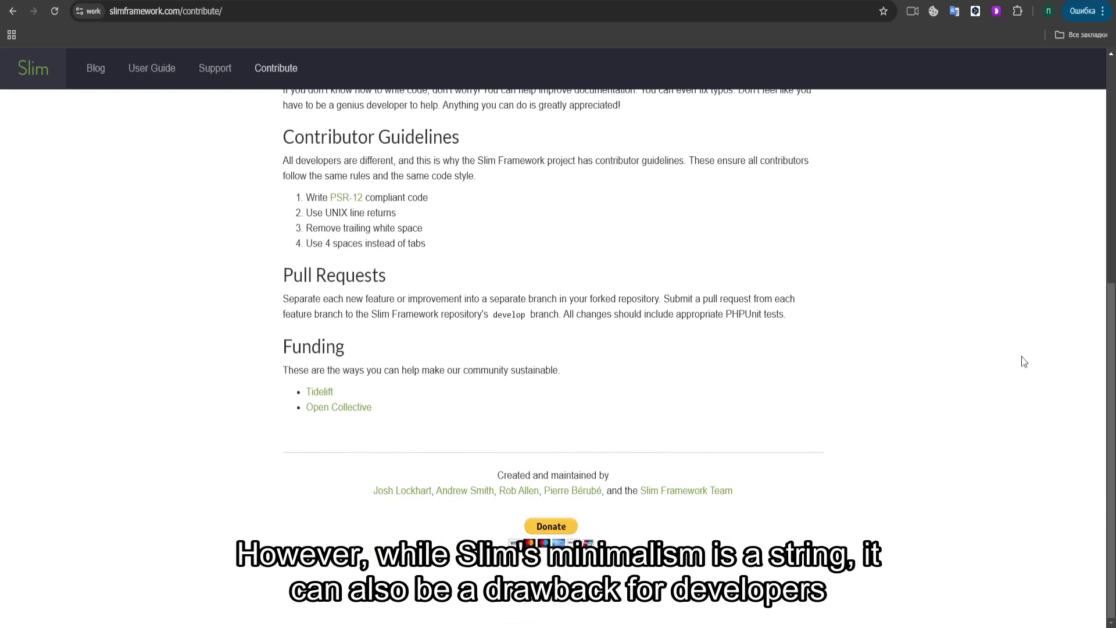
pyautogui.moveTo(382, 413)
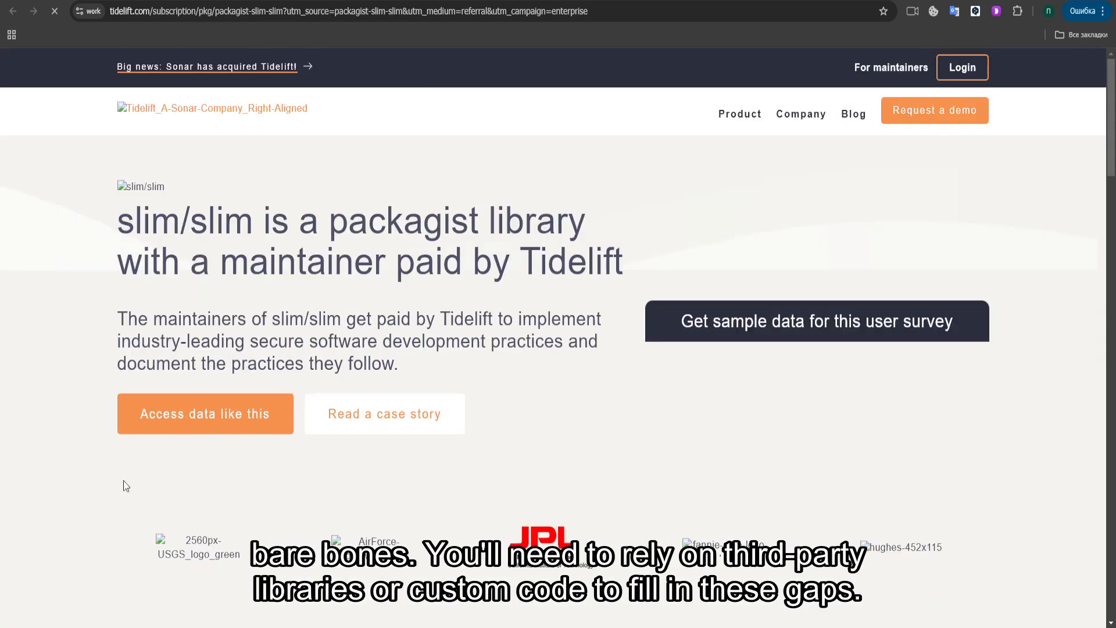
# Scroll the slim/slim page past 'The Tidelift maintainer advantage' and 'Additional resources' to the footer.
pyautogui.scroll(-3)
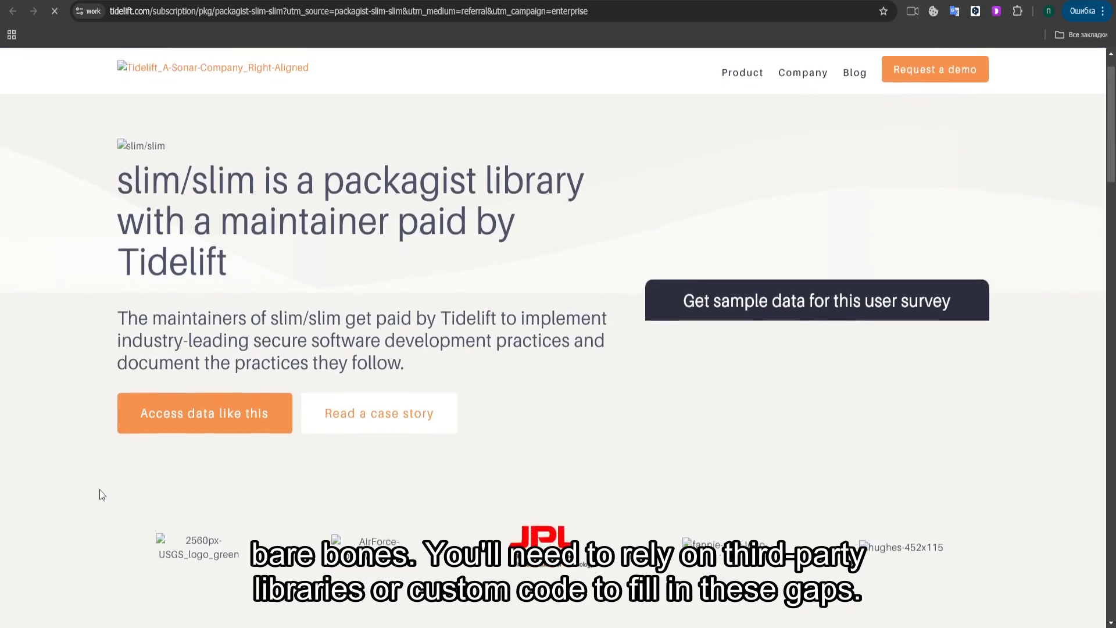
pyautogui.scroll(-3)
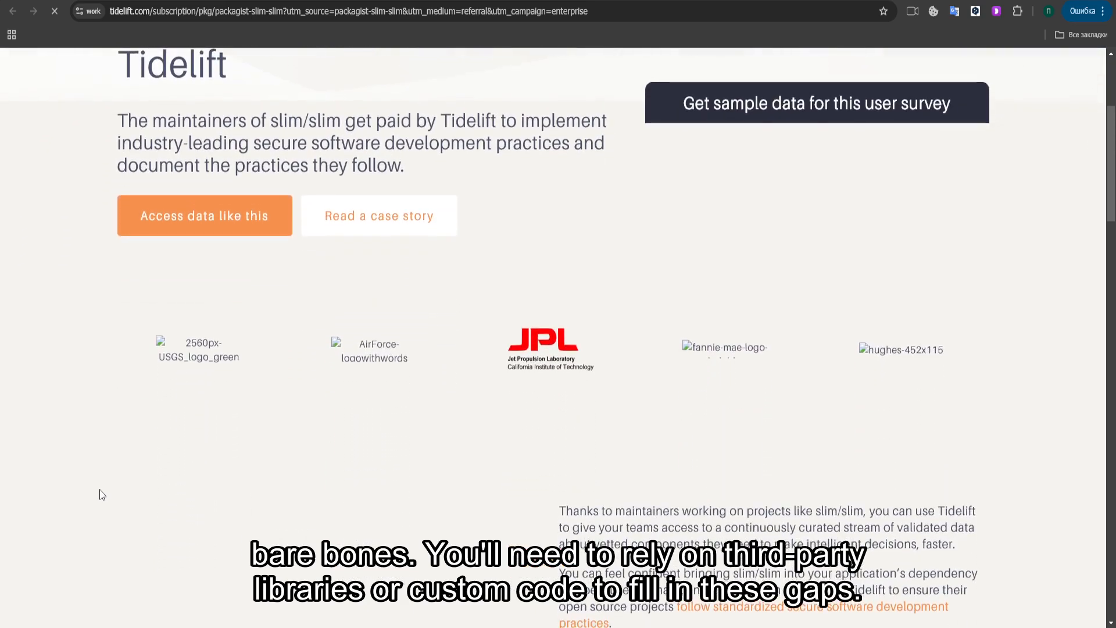
pyautogui.scroll(-3)
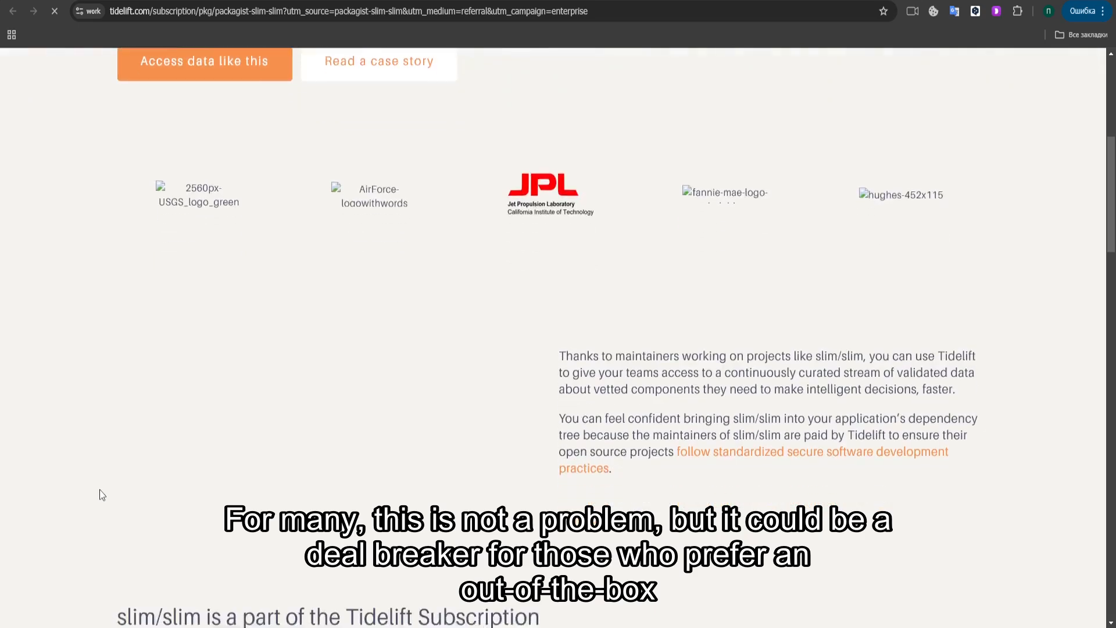
pyautogui.scroll(-3)
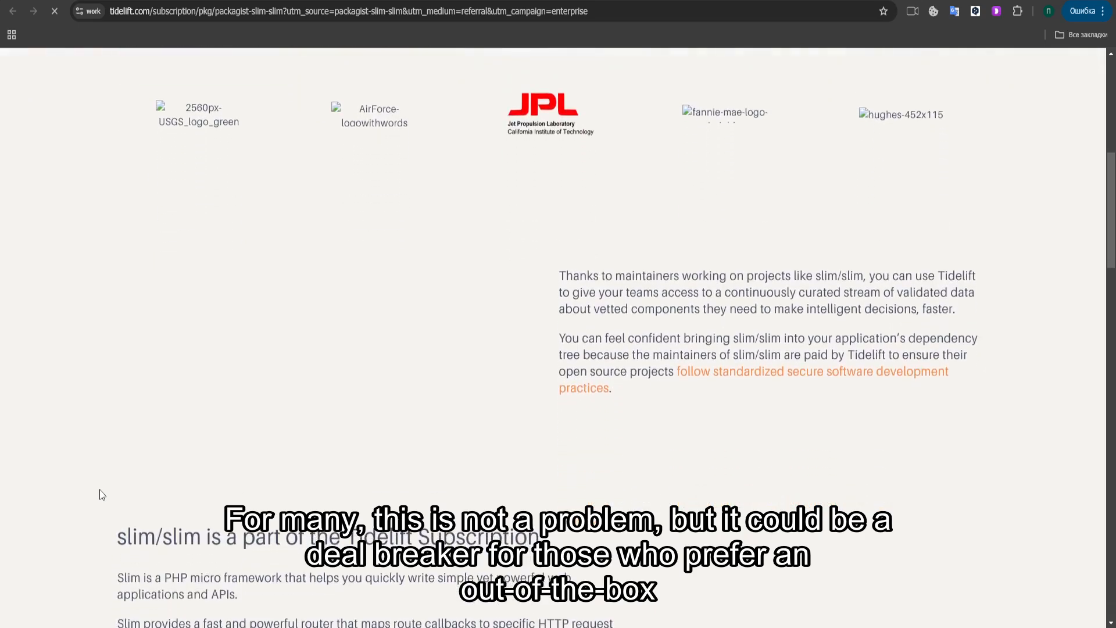
pyautogui.scroll(-3)
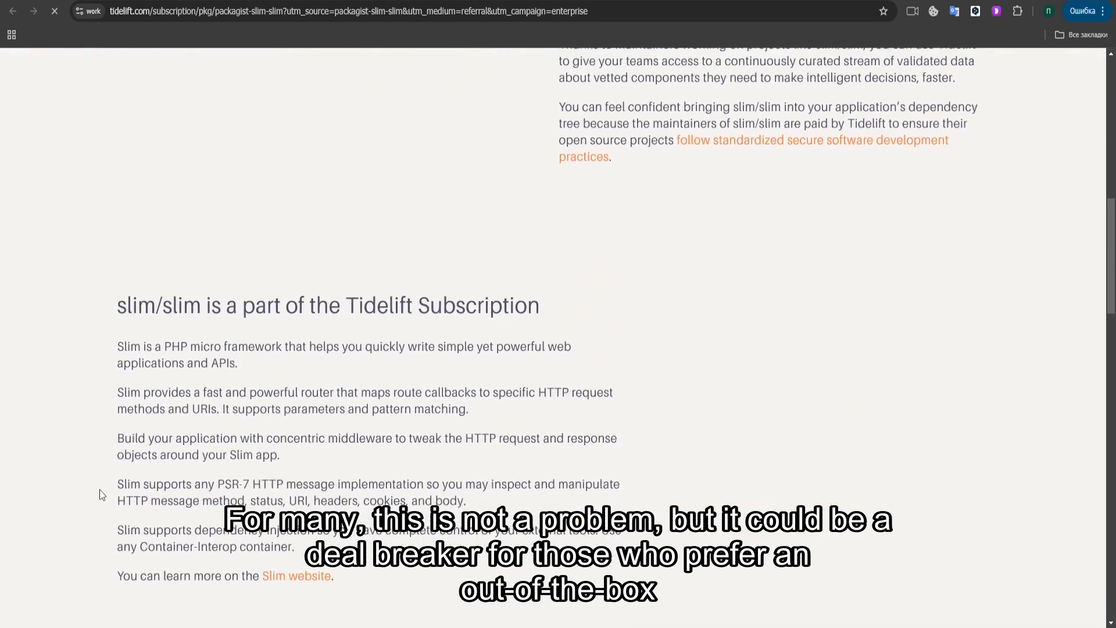
pyautogui.scroll(-3)
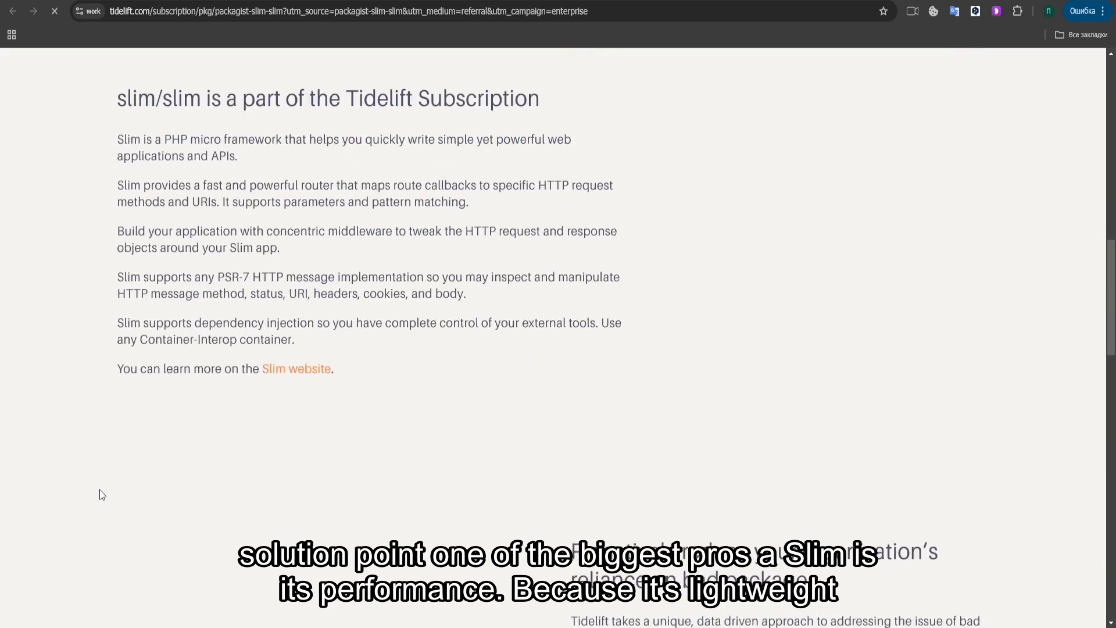
pyautogui.scroll(-3)
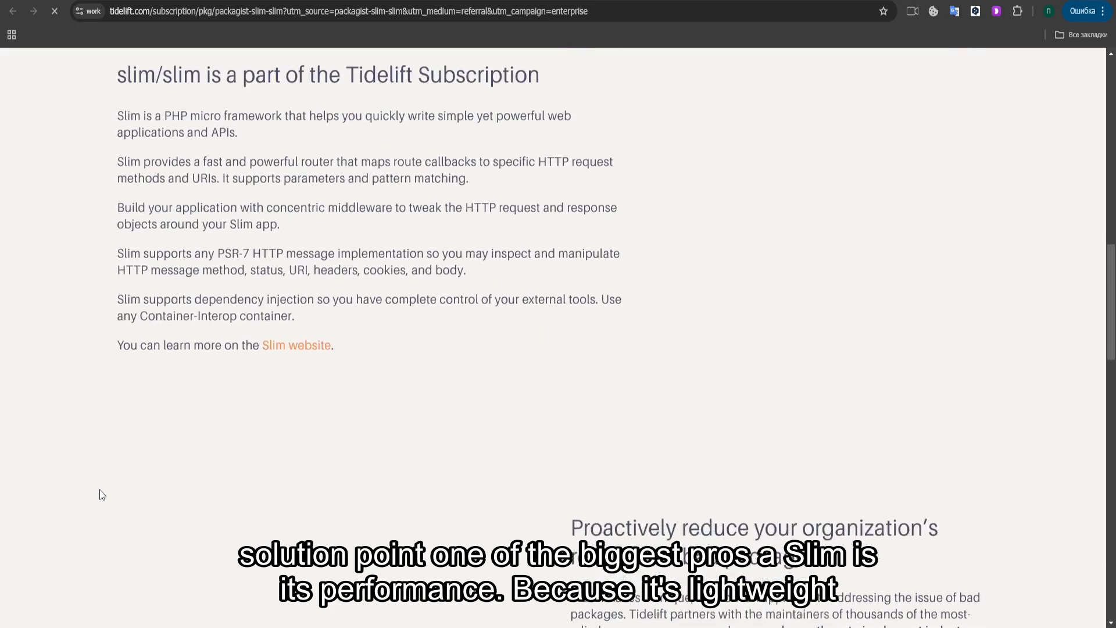
pyautogui.scroll(-3)
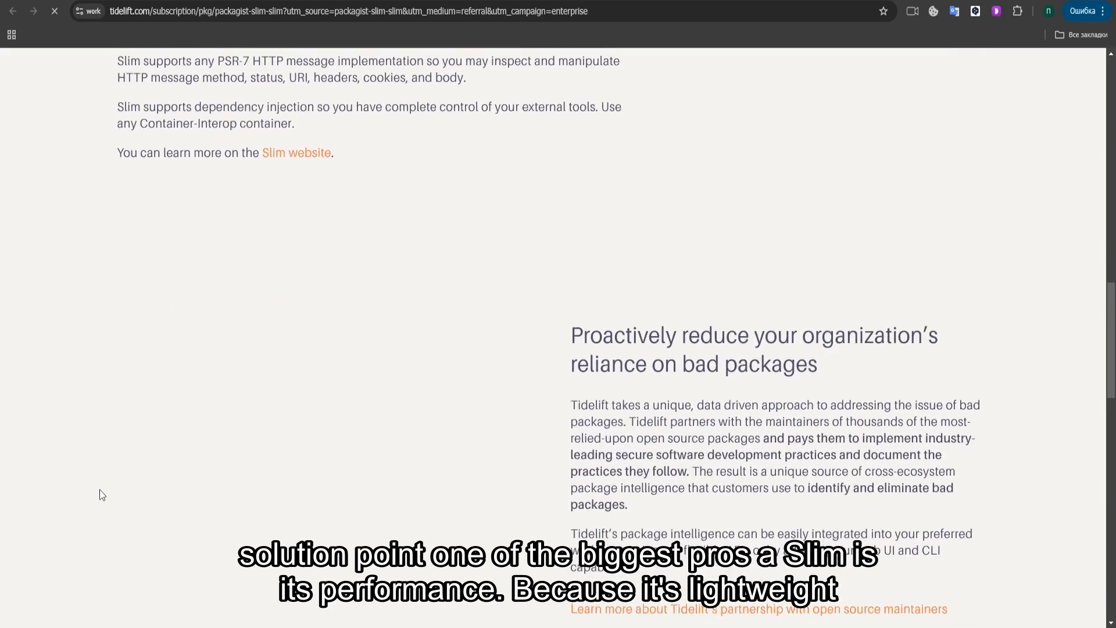
pyautogui.scroll(-3)
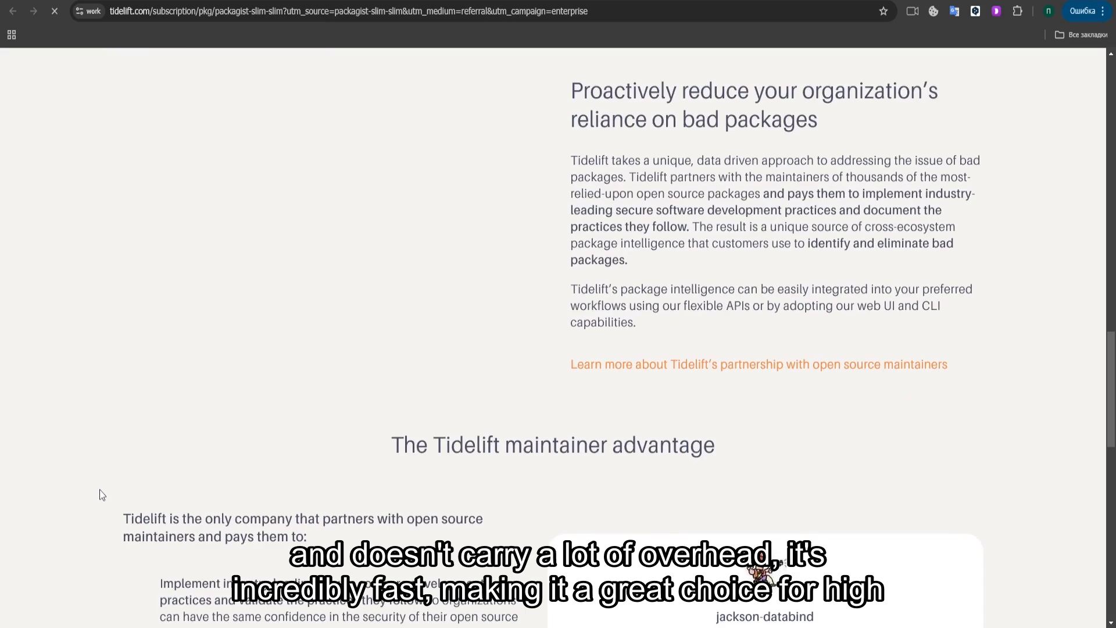
pyautogui.scroll(-3)
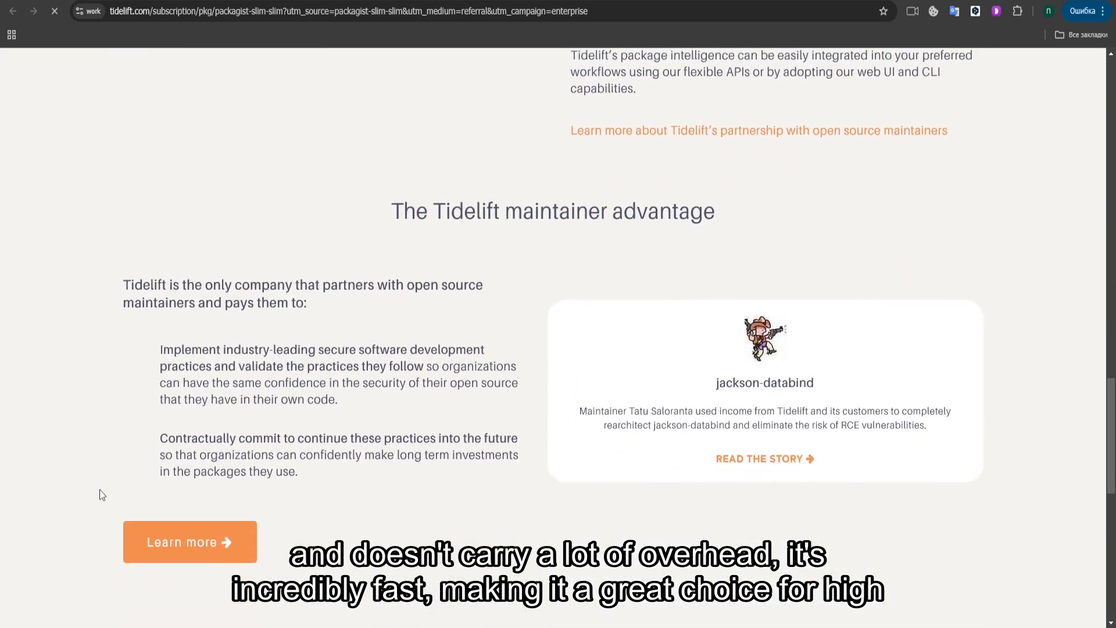
pyautogui.scroll(-3)
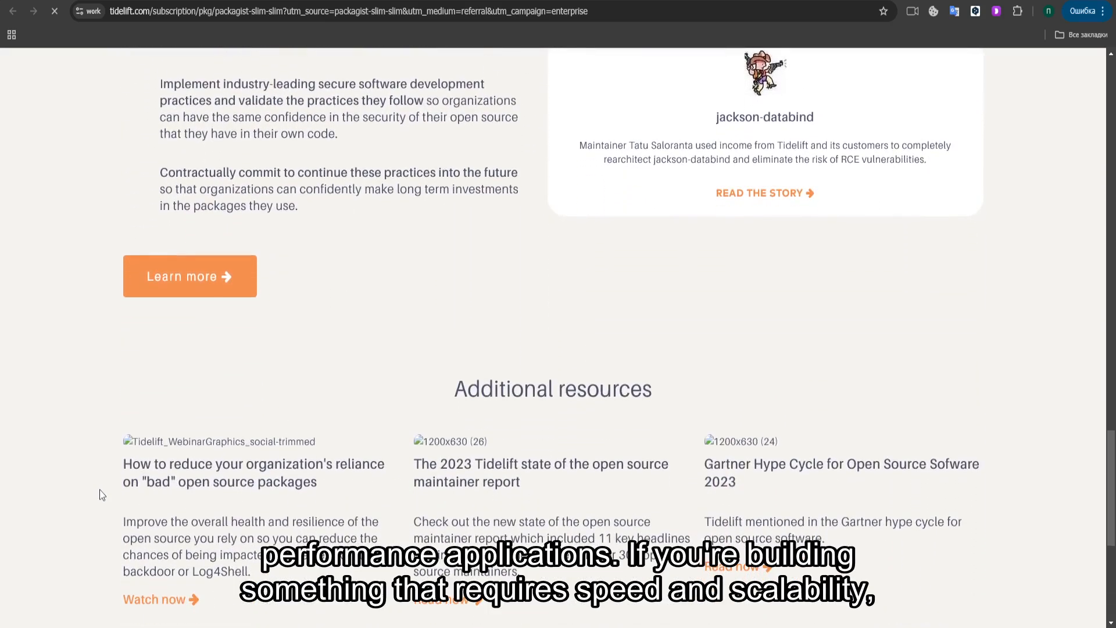
pyautogui.scroll(-3)
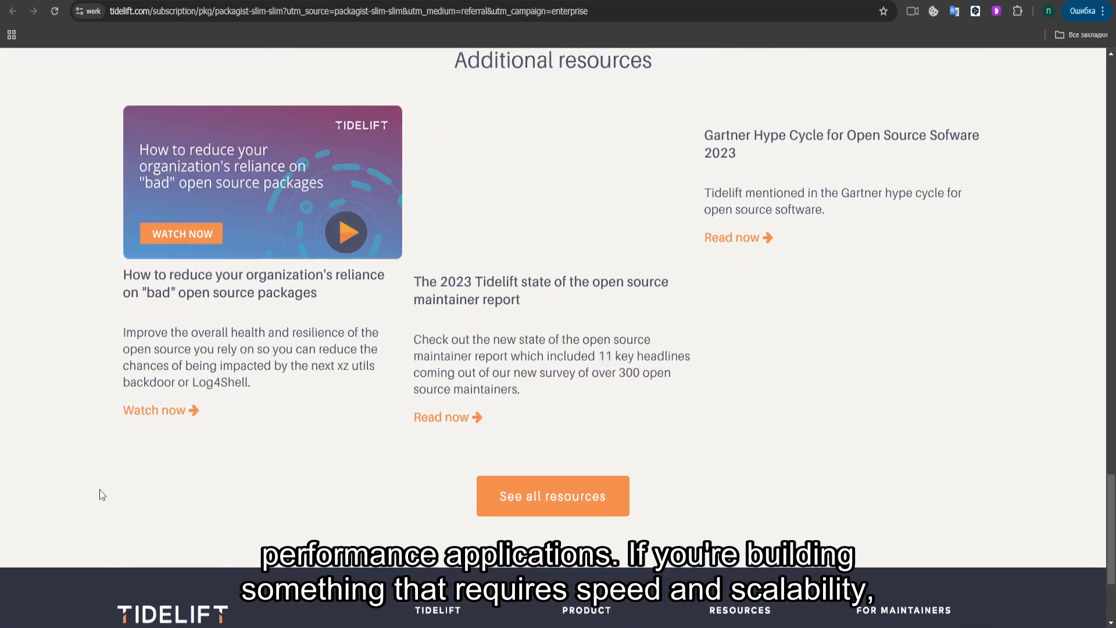
pyautogui.scroll(-3)
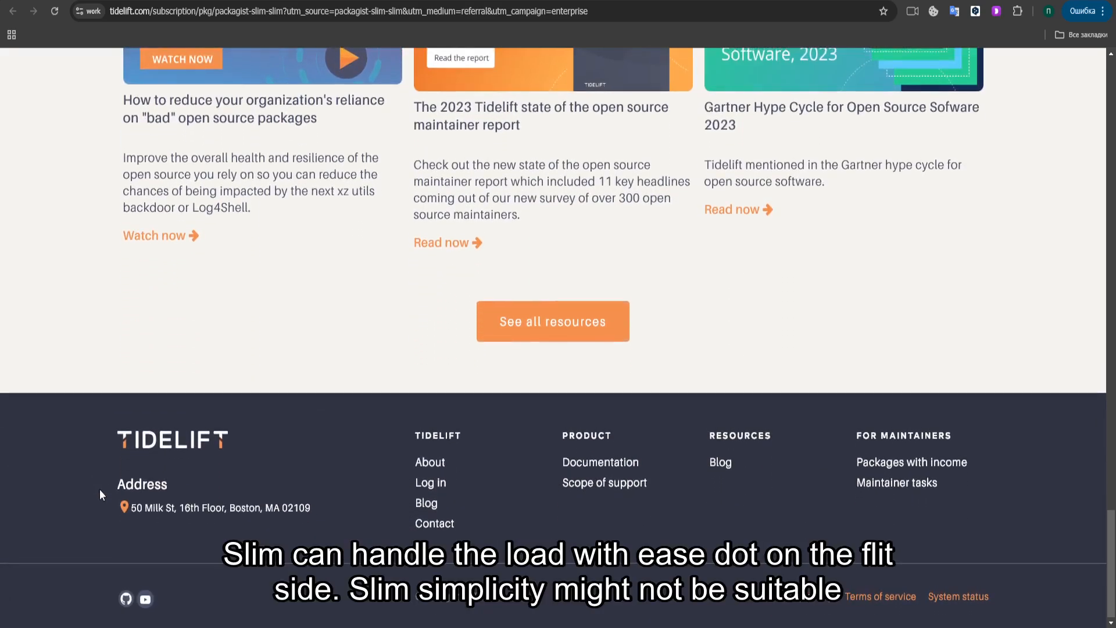
pyautogui.moveTo(514, 325)
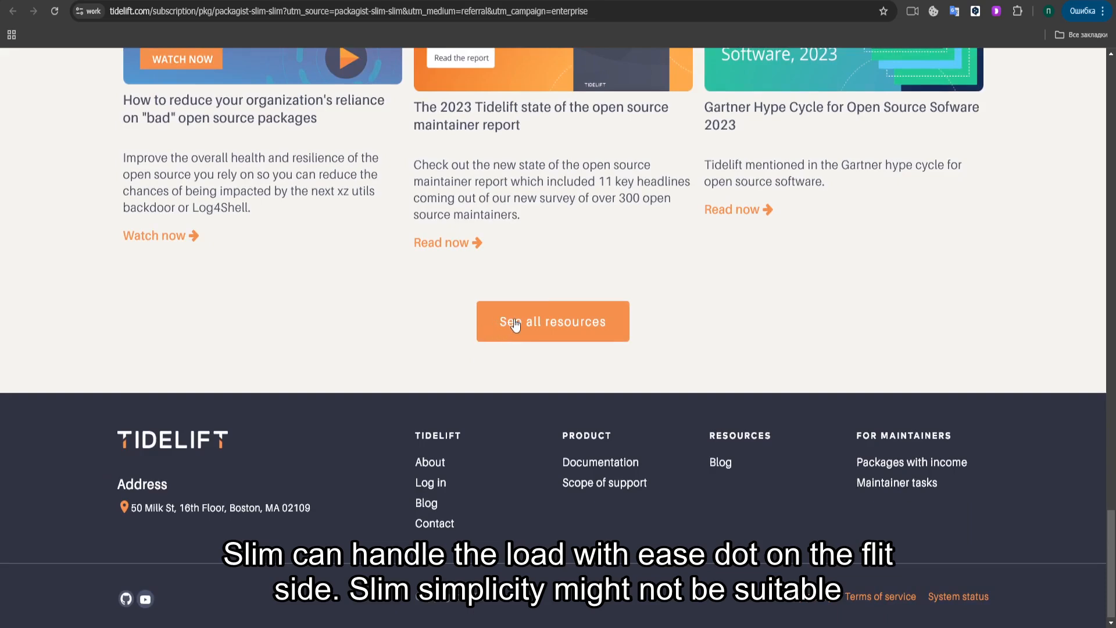
# Open 'See all resources' and browse the webinars and Analysts sections.
pyautogui.click(552, 321)
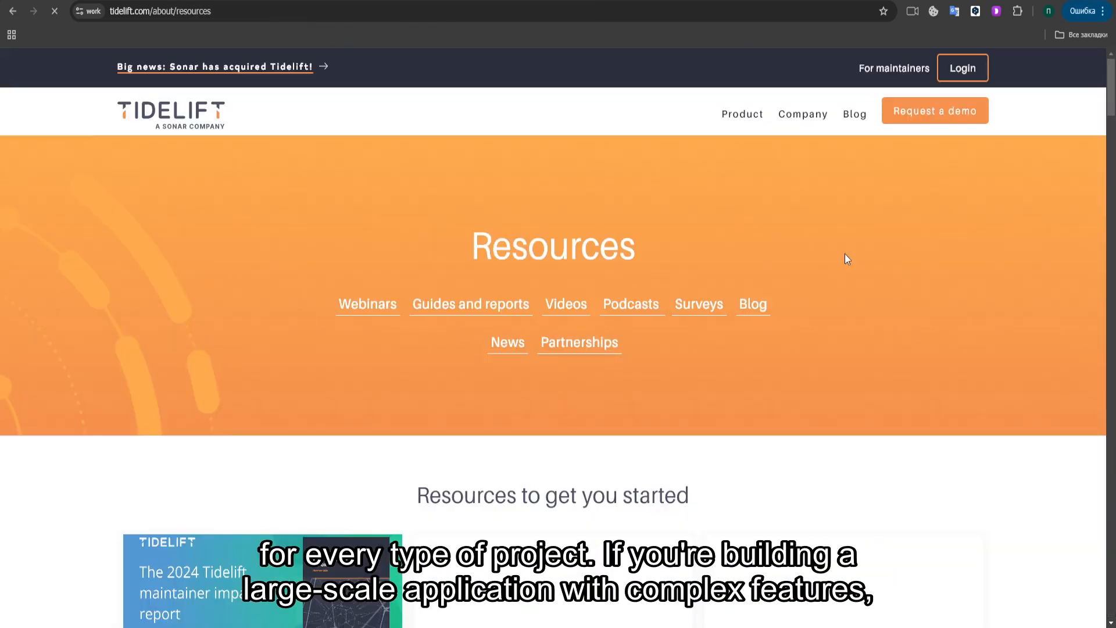
pyautogui.scroll(-3)
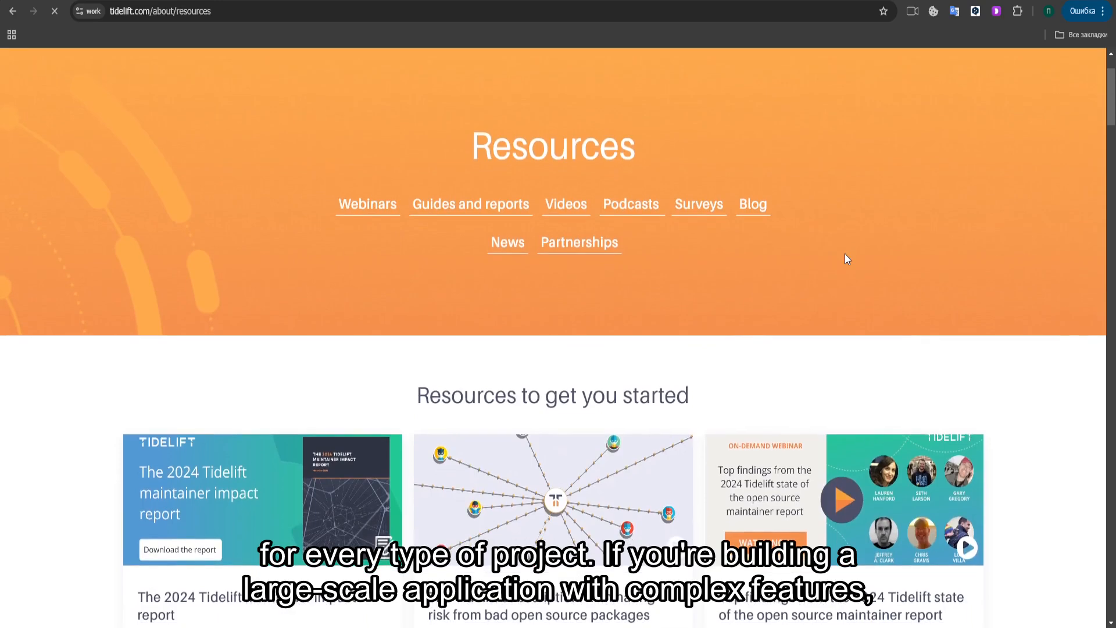
pyautogui.scroll(-3)
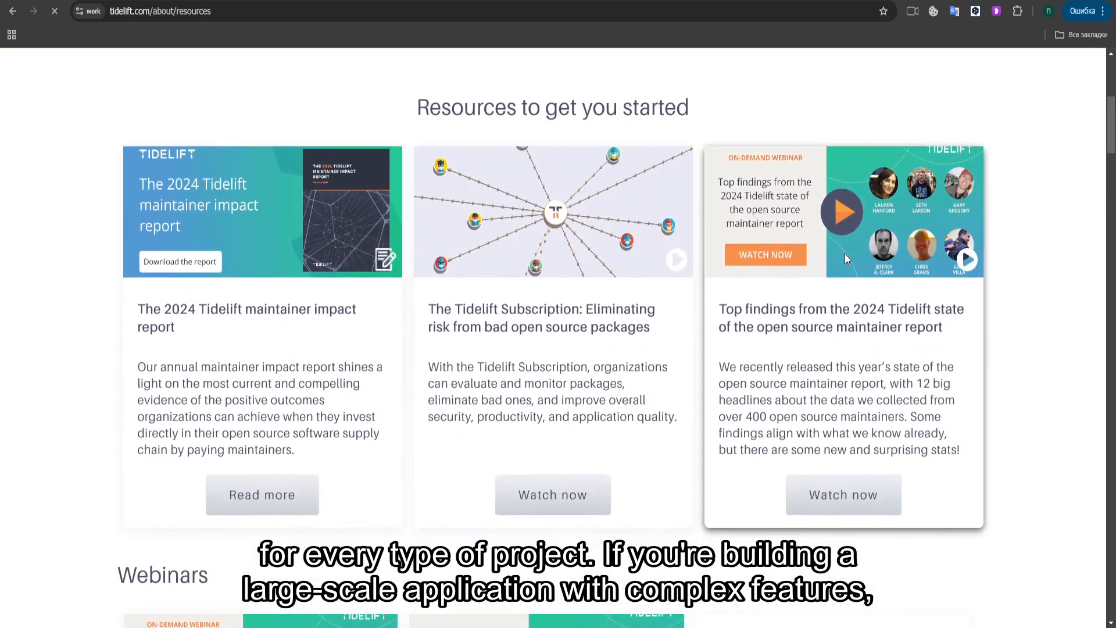
pyautogui.scroll(-3)
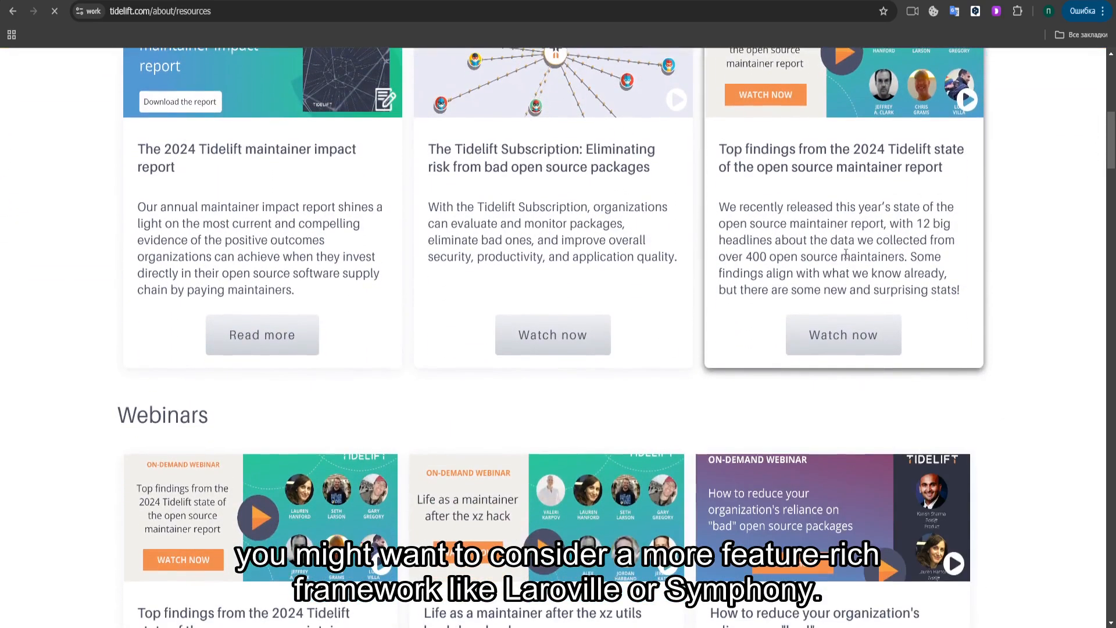
pyautogui.scroll(-3)
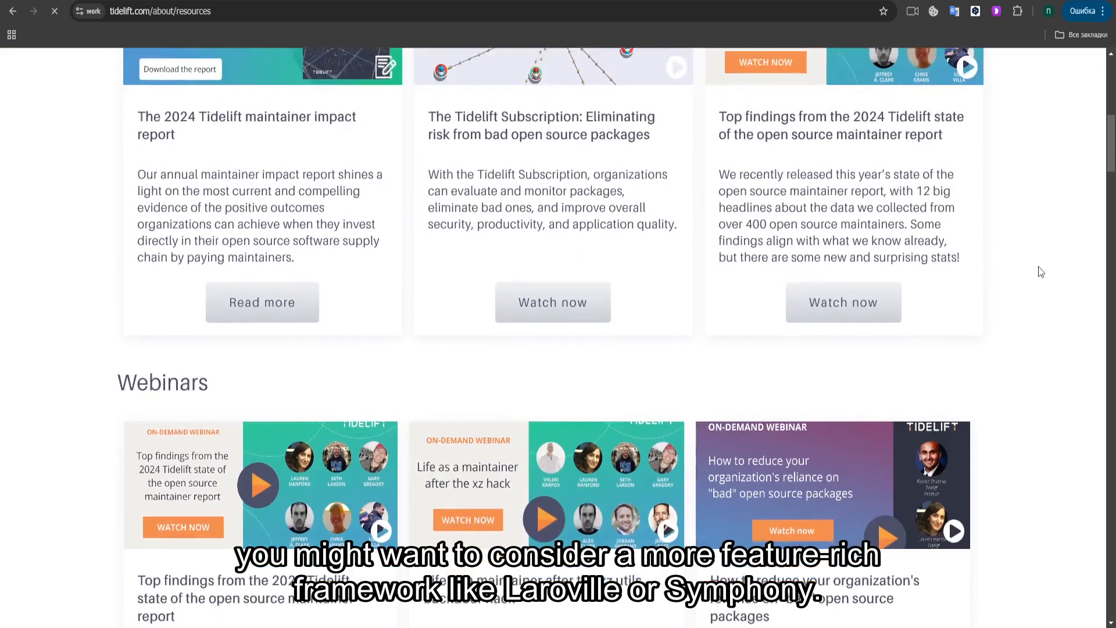
pyautogui.scroll(-3)
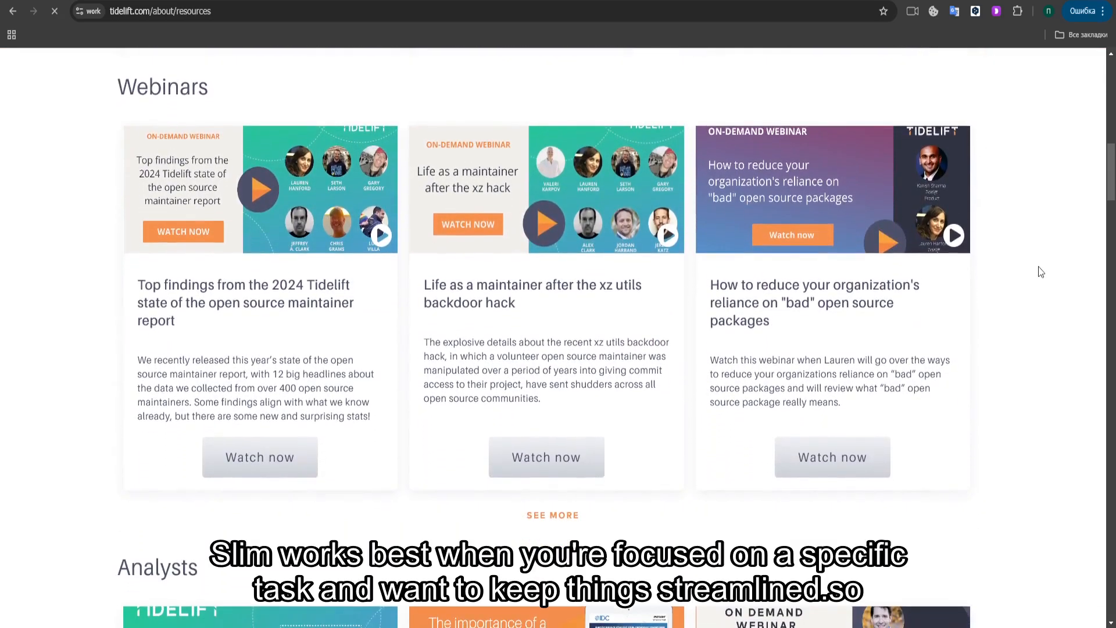
pyautogui.scroll(-3)
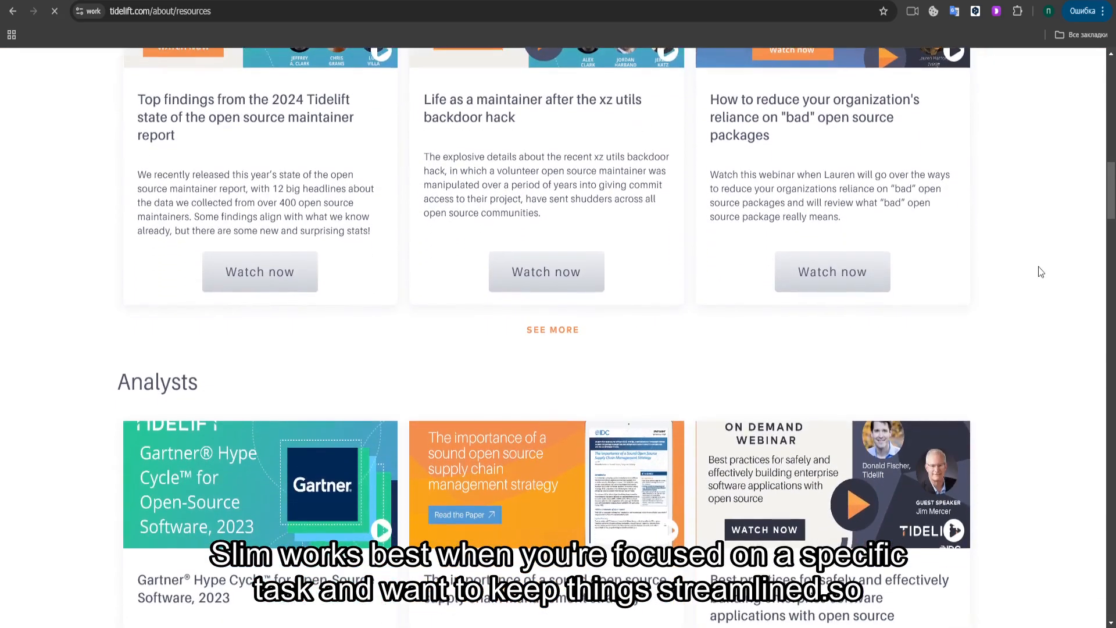
pyautogui.scroll(-3)
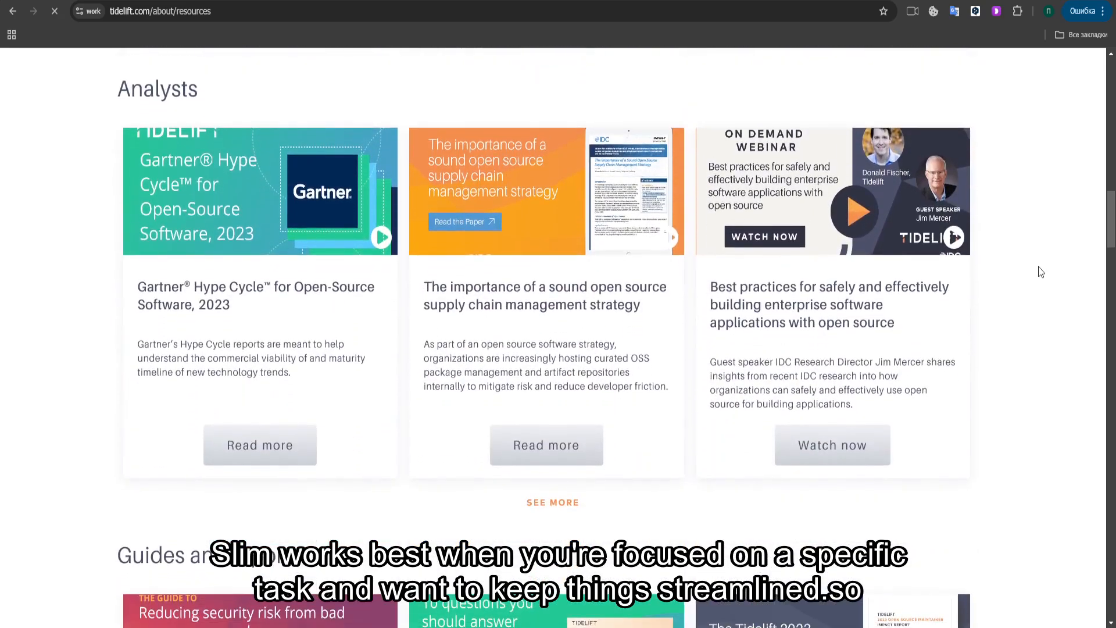
# Browse Guides and reports, Case studies and Surveys, then open the ROI case study.
pyautogui.scroll(-3)
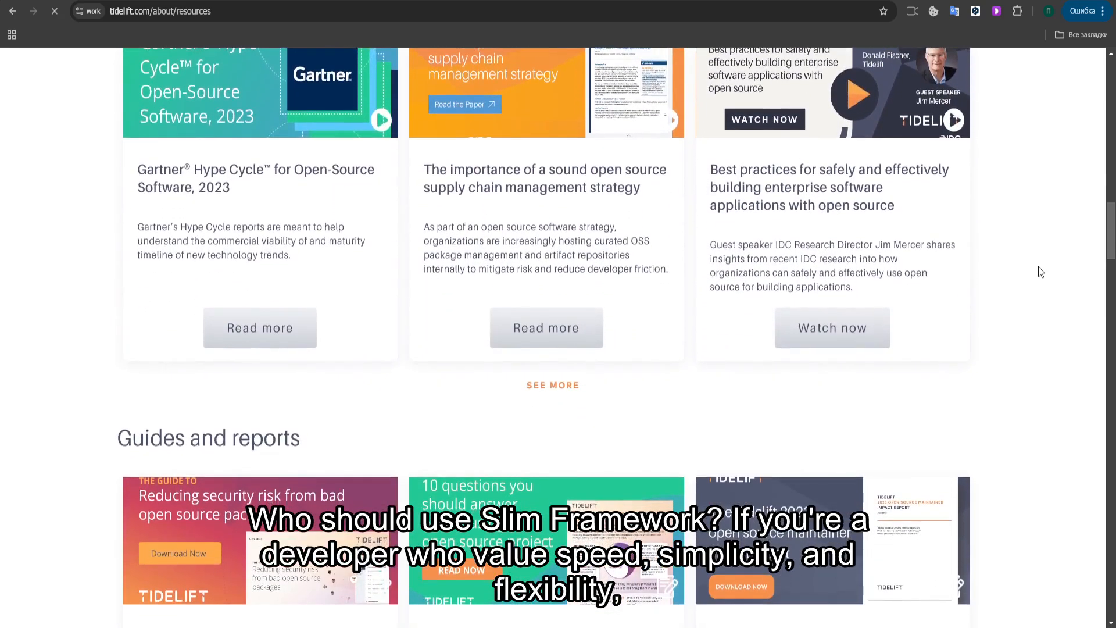
pyautogui.scroll(-3)
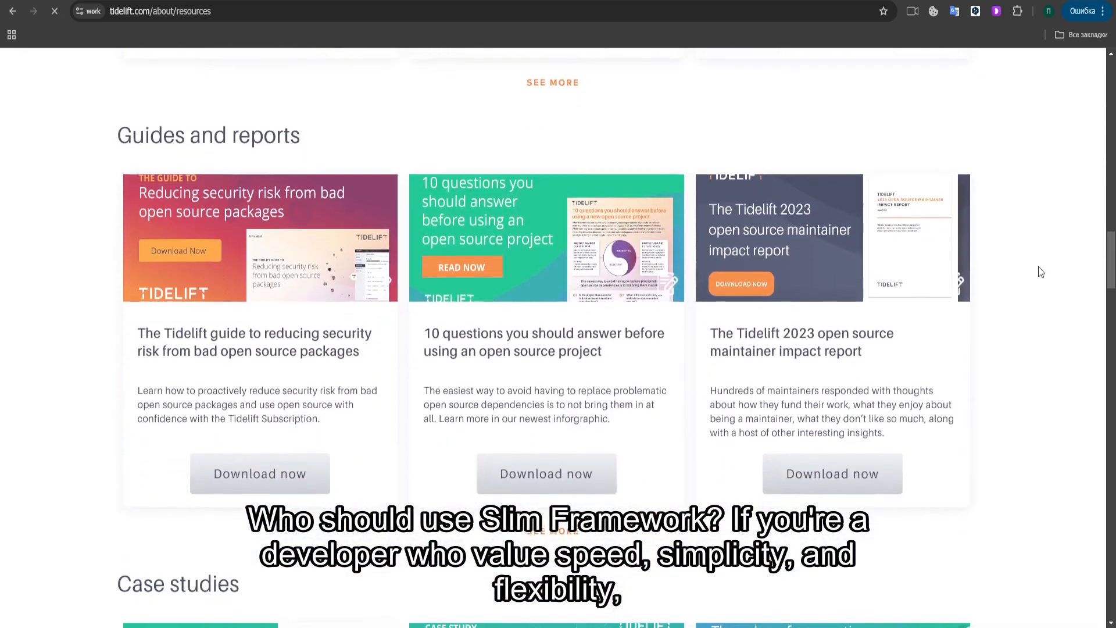
pyautogui.scroll(-3)
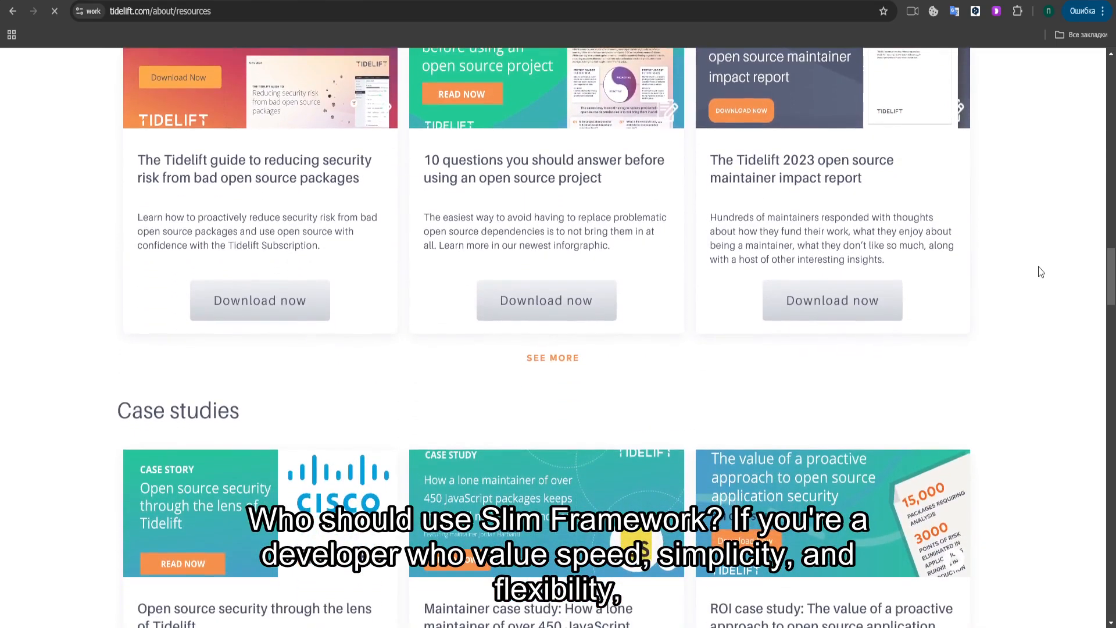
pyautogui.scroll(-3)
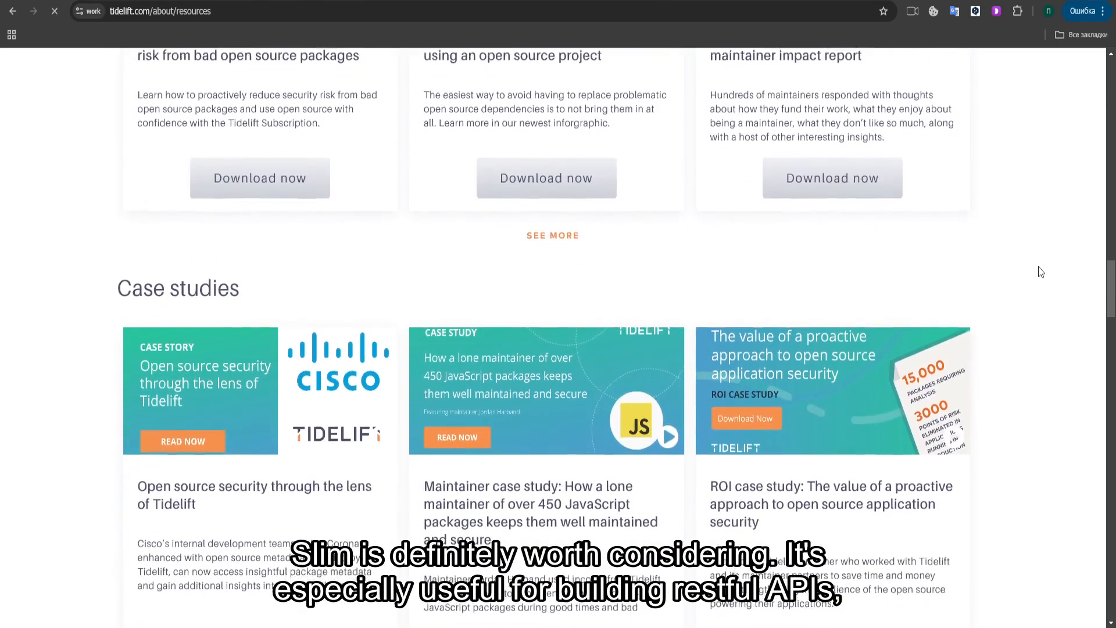
pyautogui.scroll(-3)
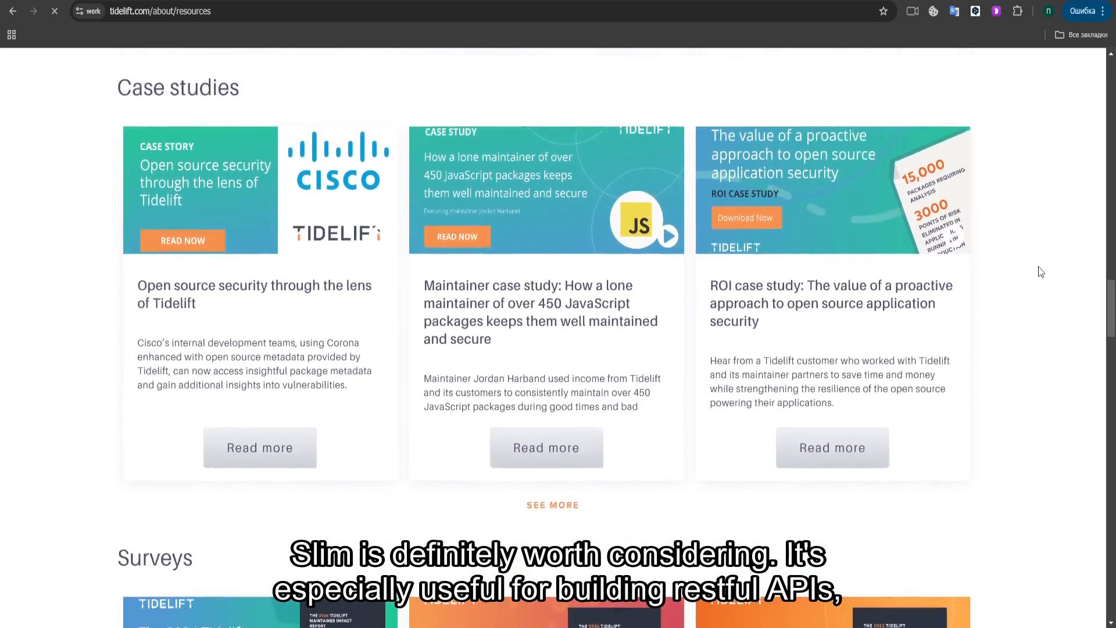
pyautogui.scroll(-3)
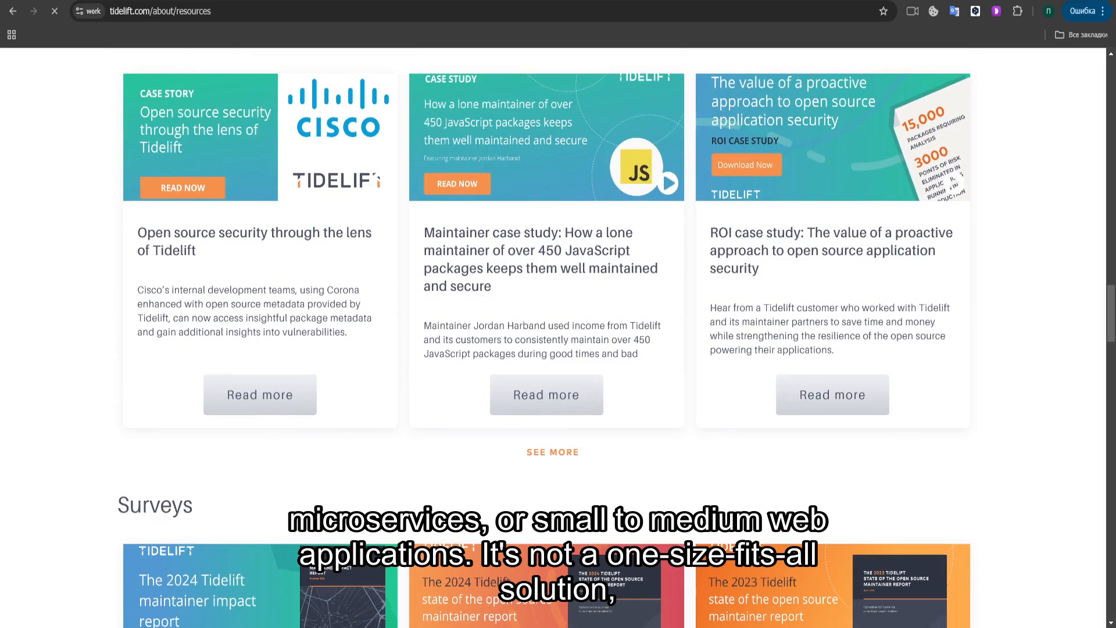
pyautogui.click(746, 164)
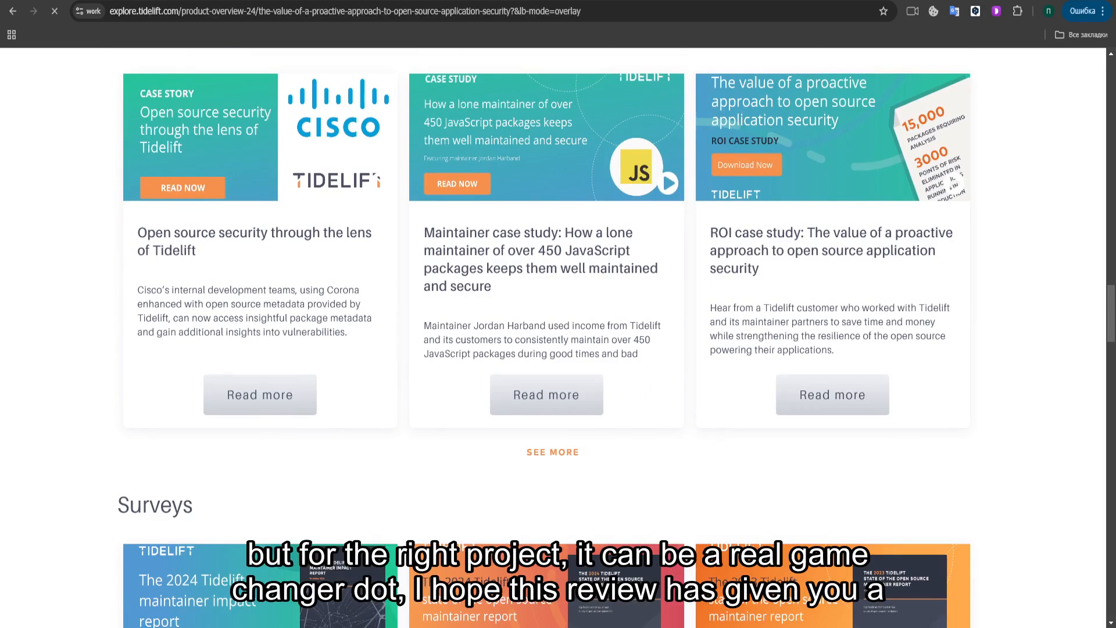